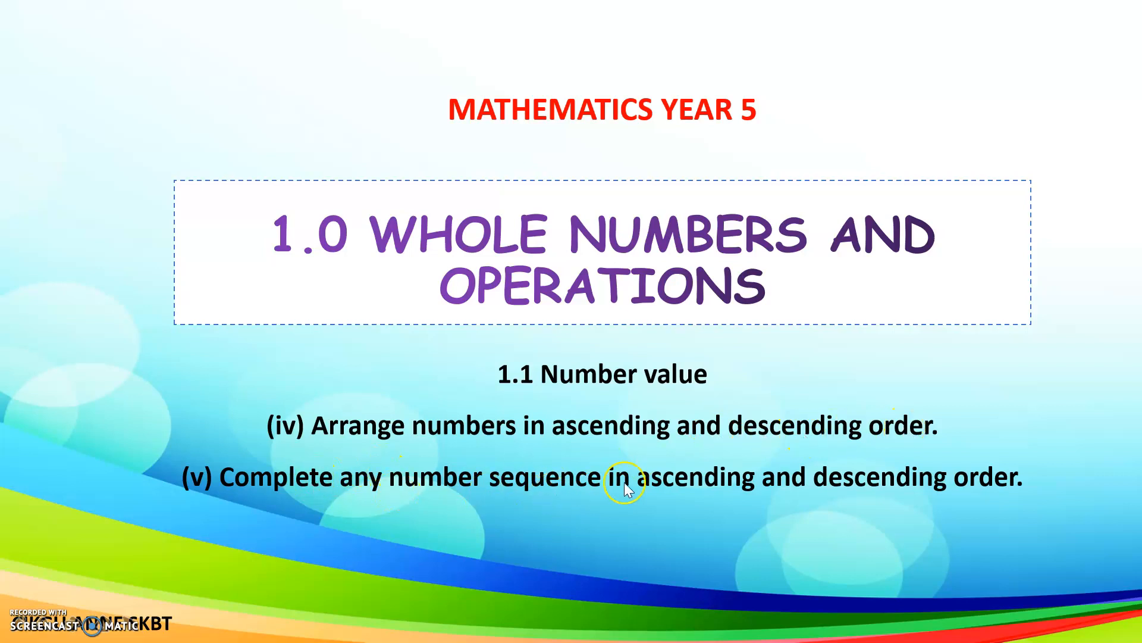
mouse_move(979, 497)
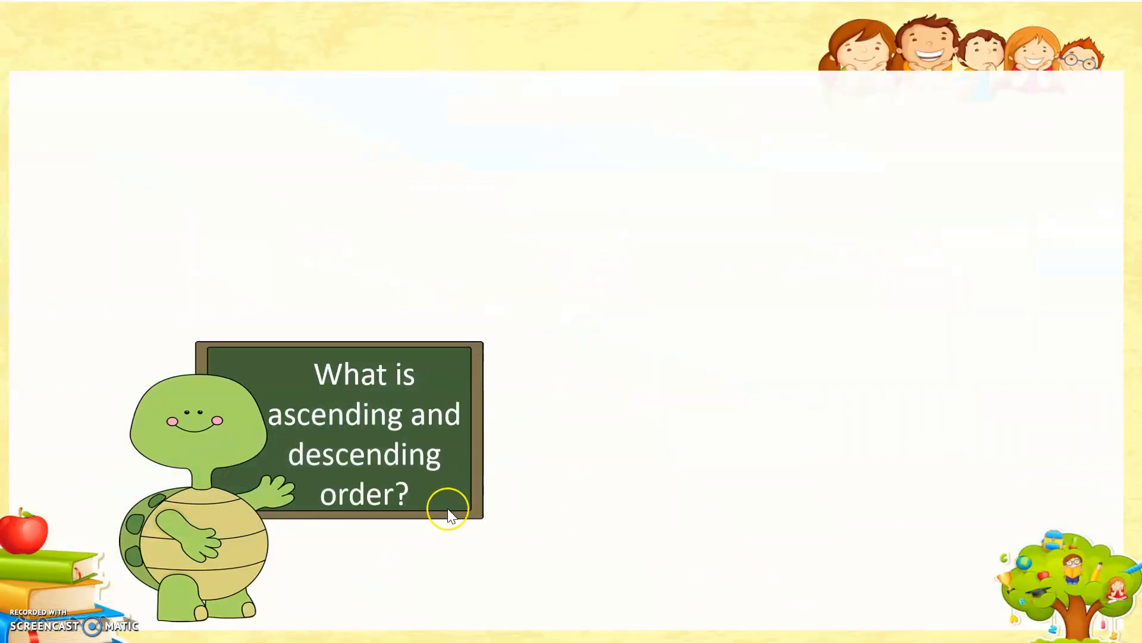
mouse_move(450, 518)
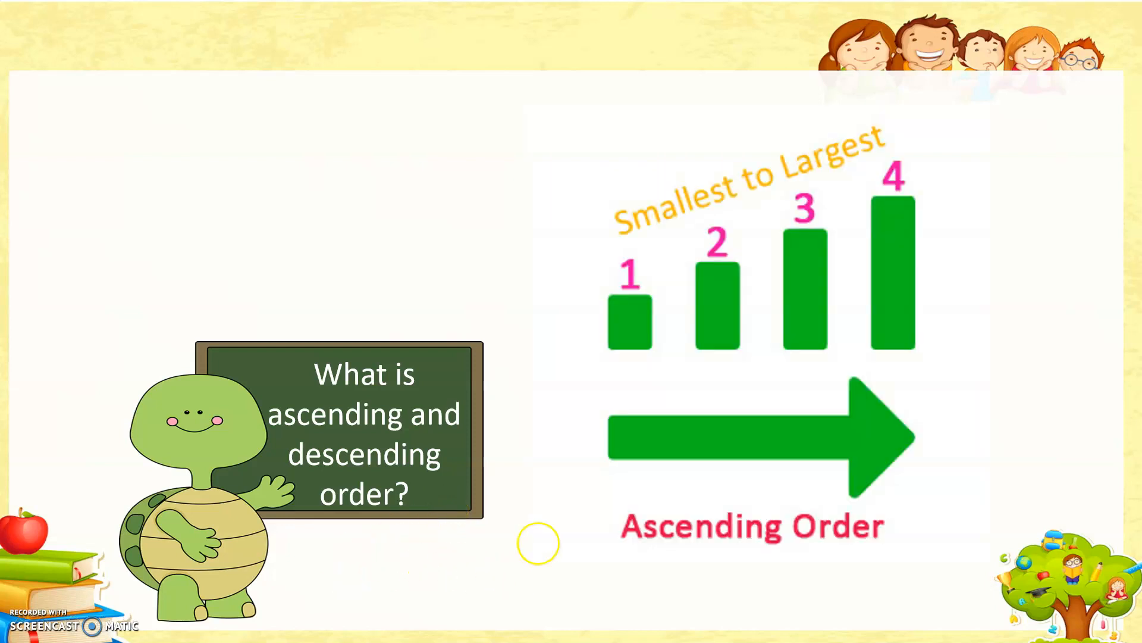
mouse_move(618, 262)
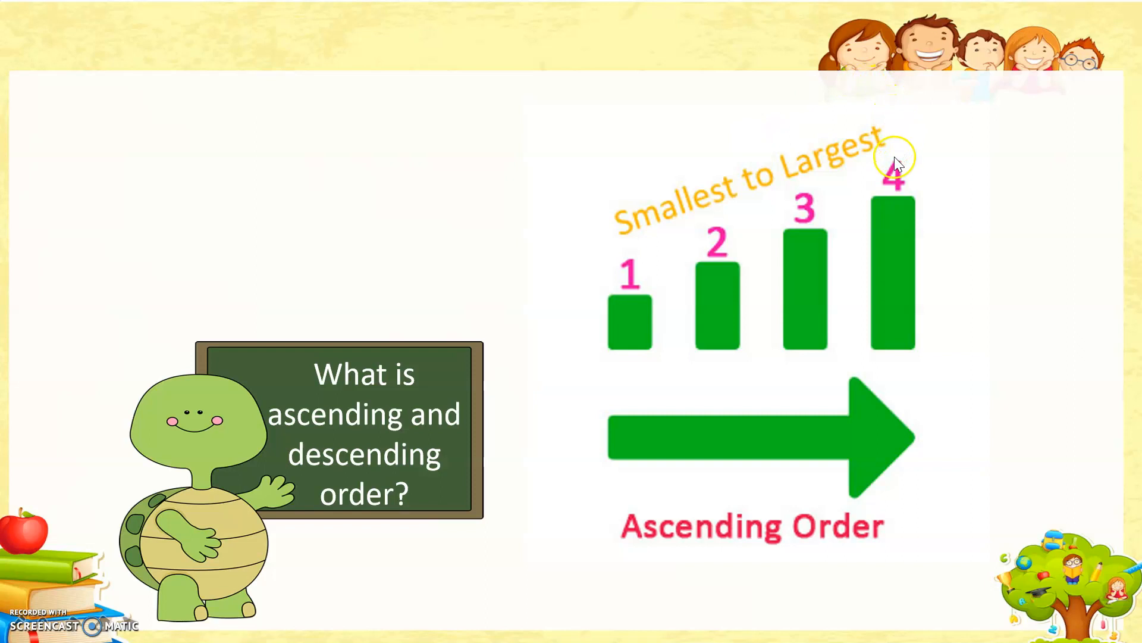
mouse_move(677, 397)
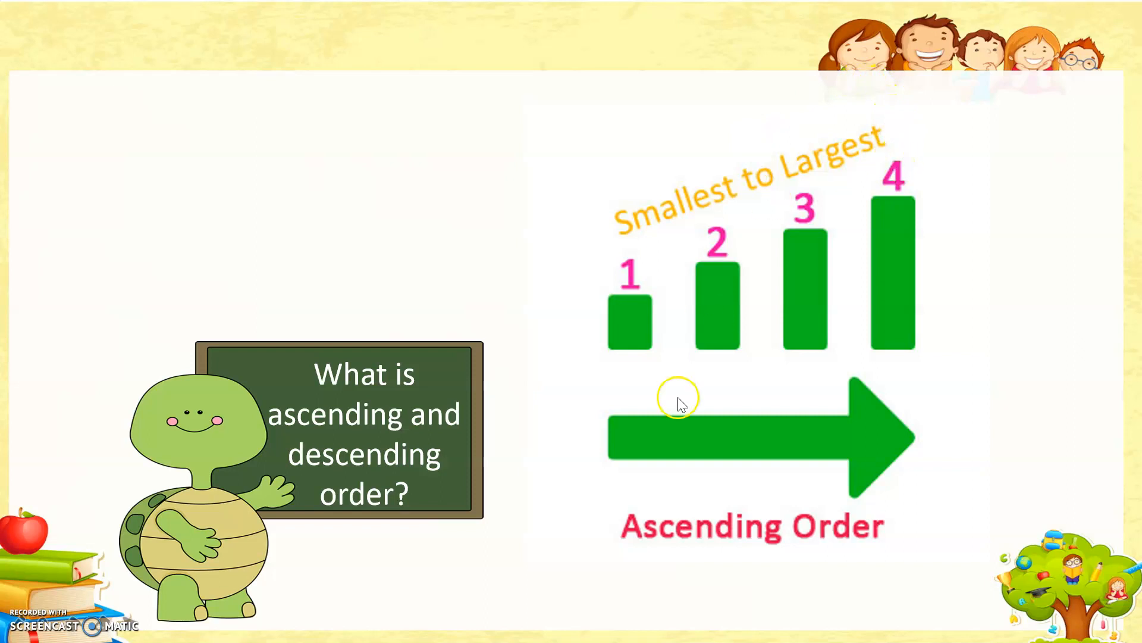
mouse_move(640, 276)
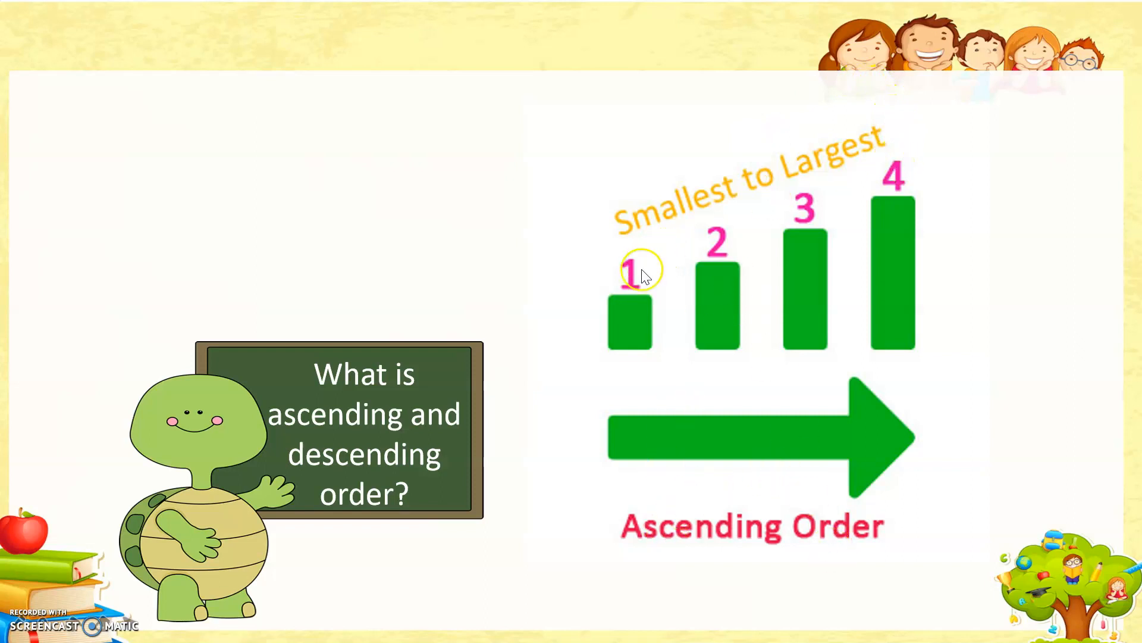
mouse_move(867, 193)
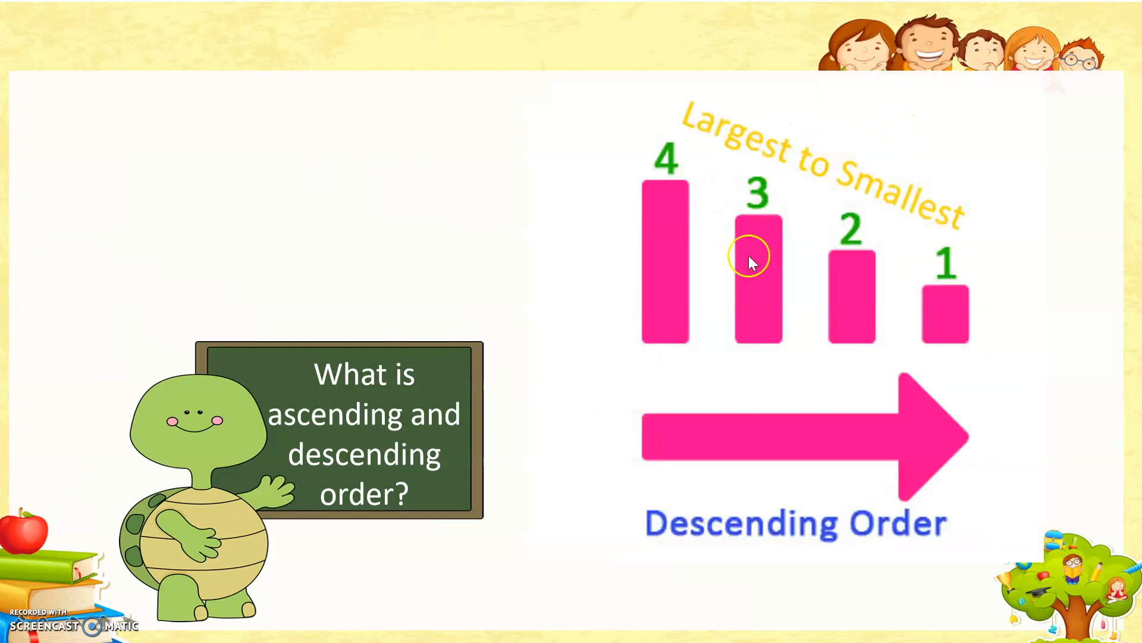
mouse_move(793, 157)
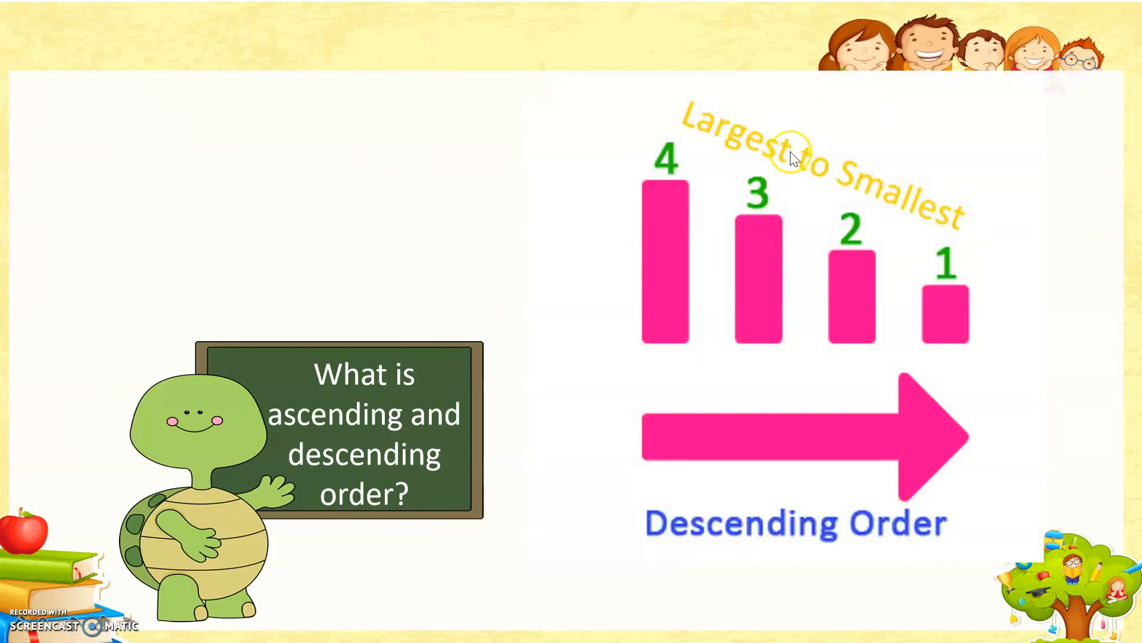
mouse_move(694, 133)
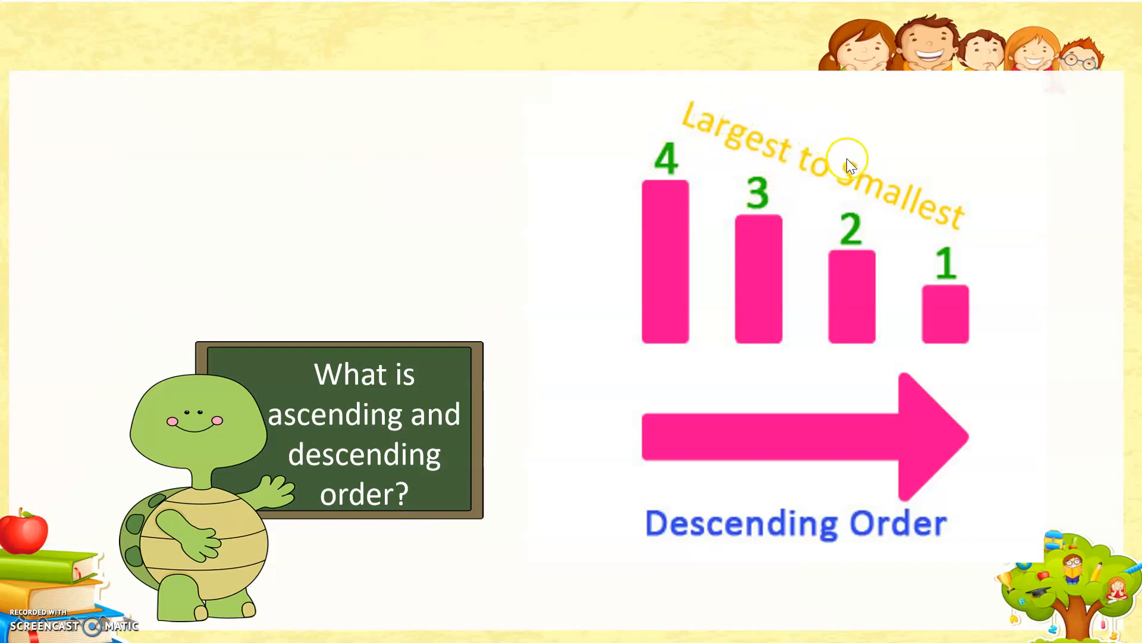
mouse_move(933, 224)
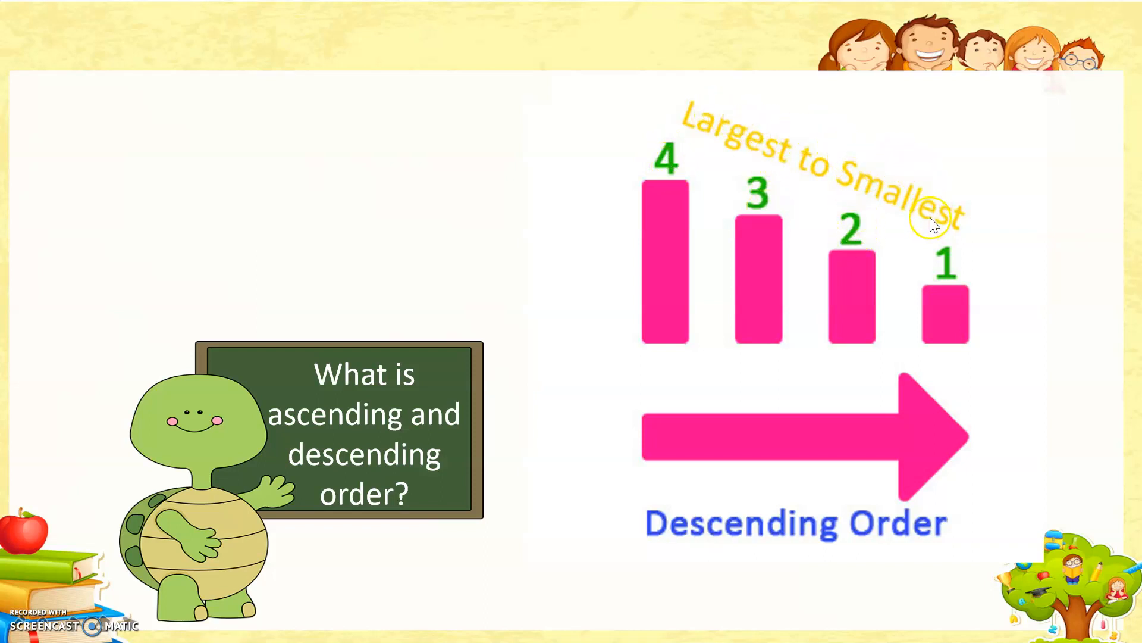
mouse_move(1088, 383)
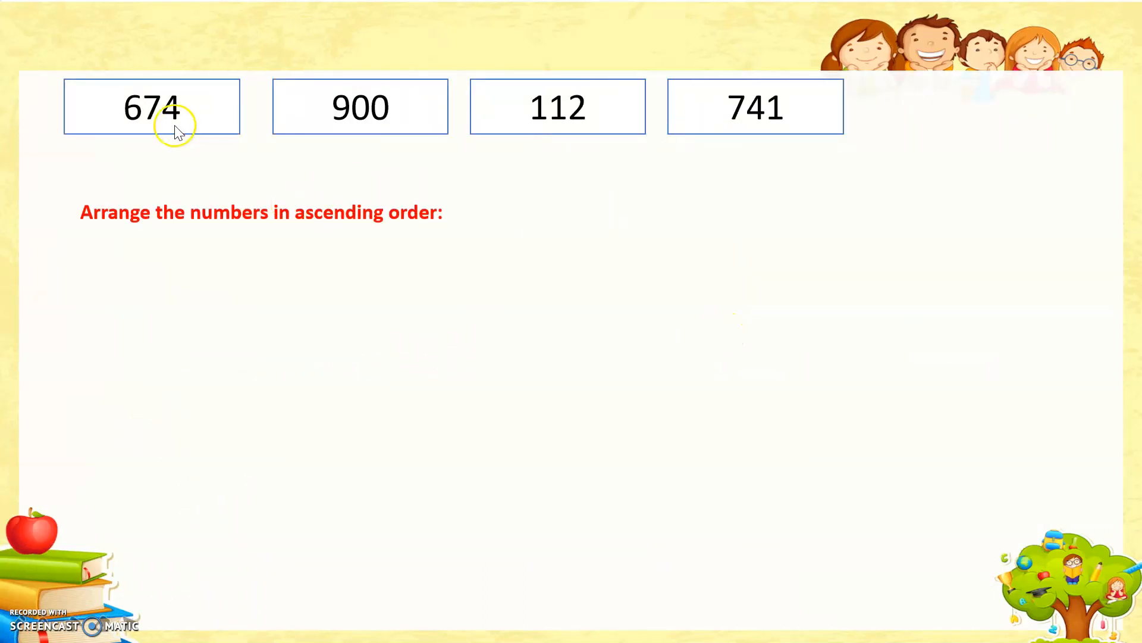
mouse_move(661, 78)
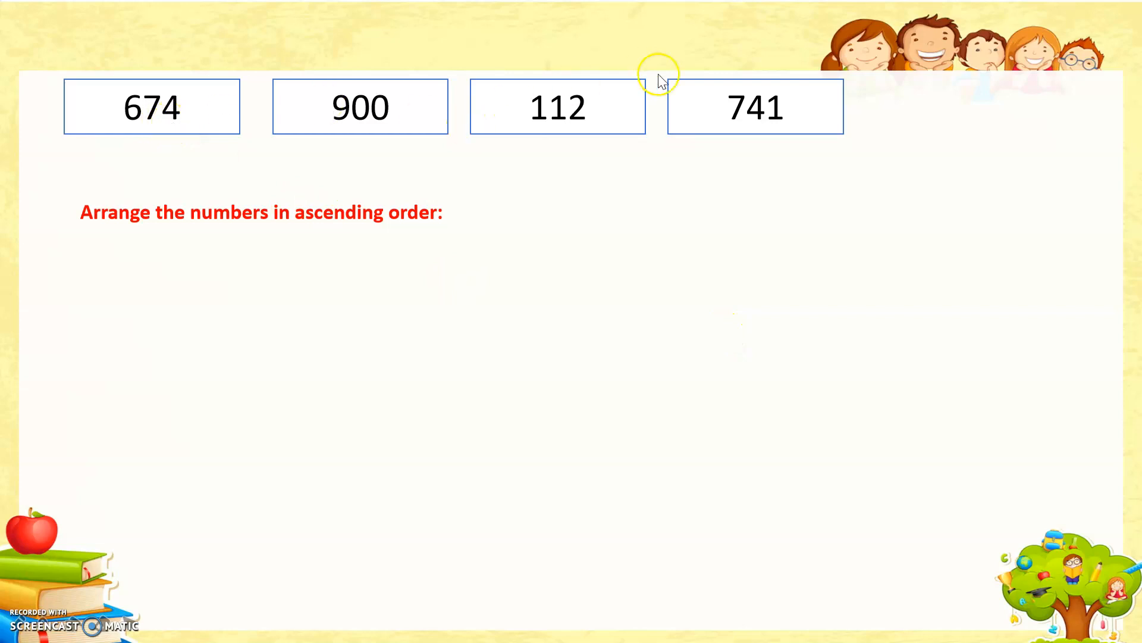
mouse_move(137, 130)
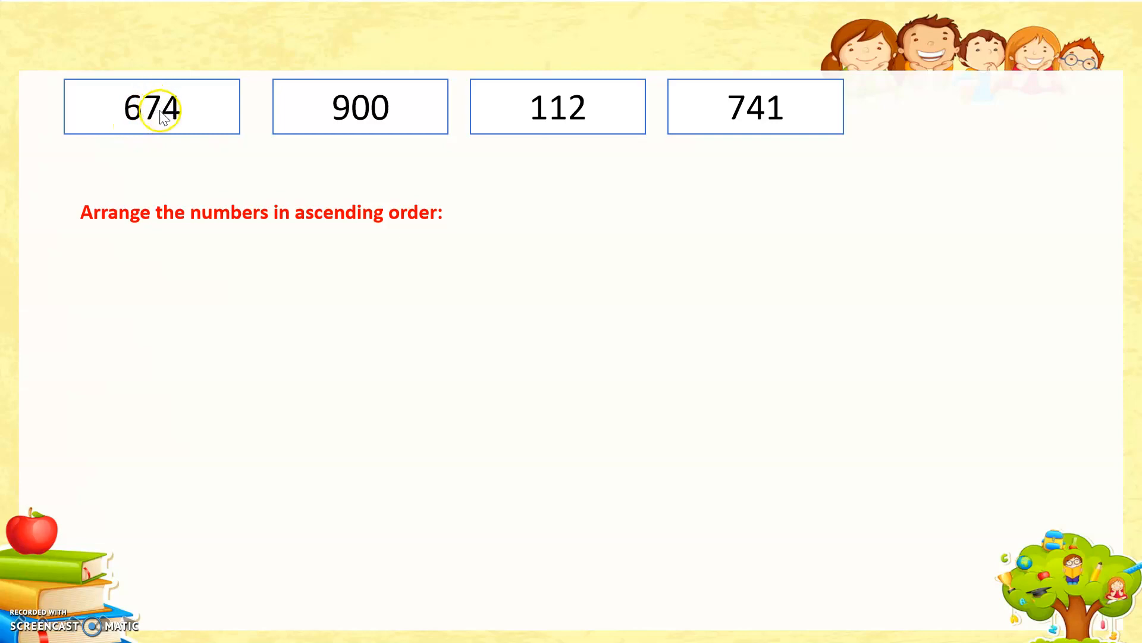
mouse_move(386, 113)
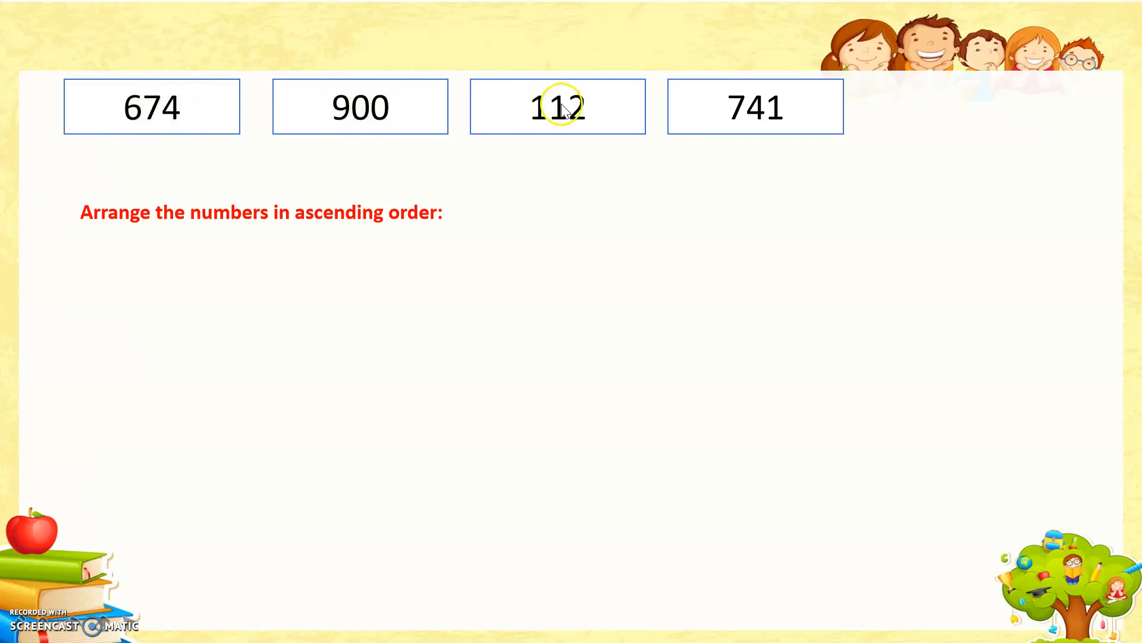
mouse_move(732, 125)
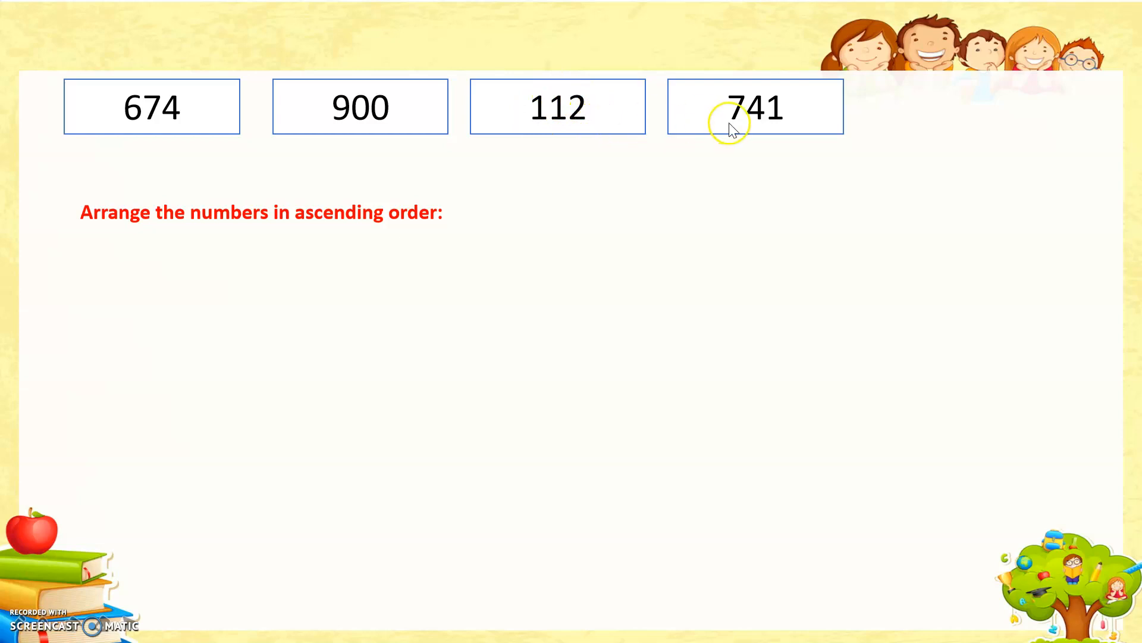
mouse_move(764, 128)
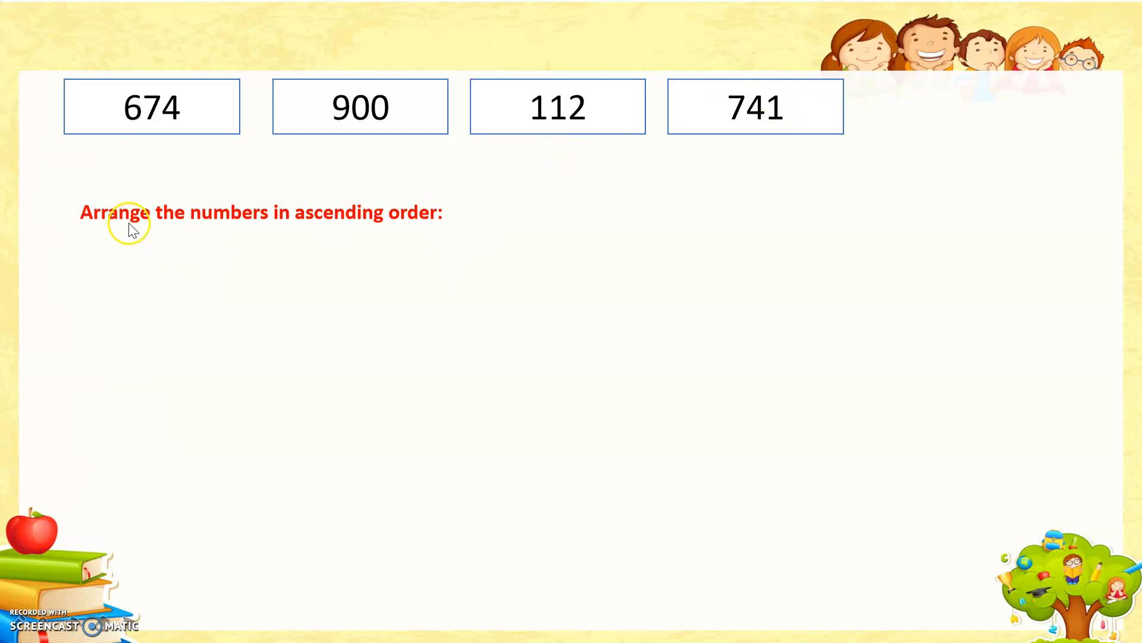
mouse_move(452, 227)
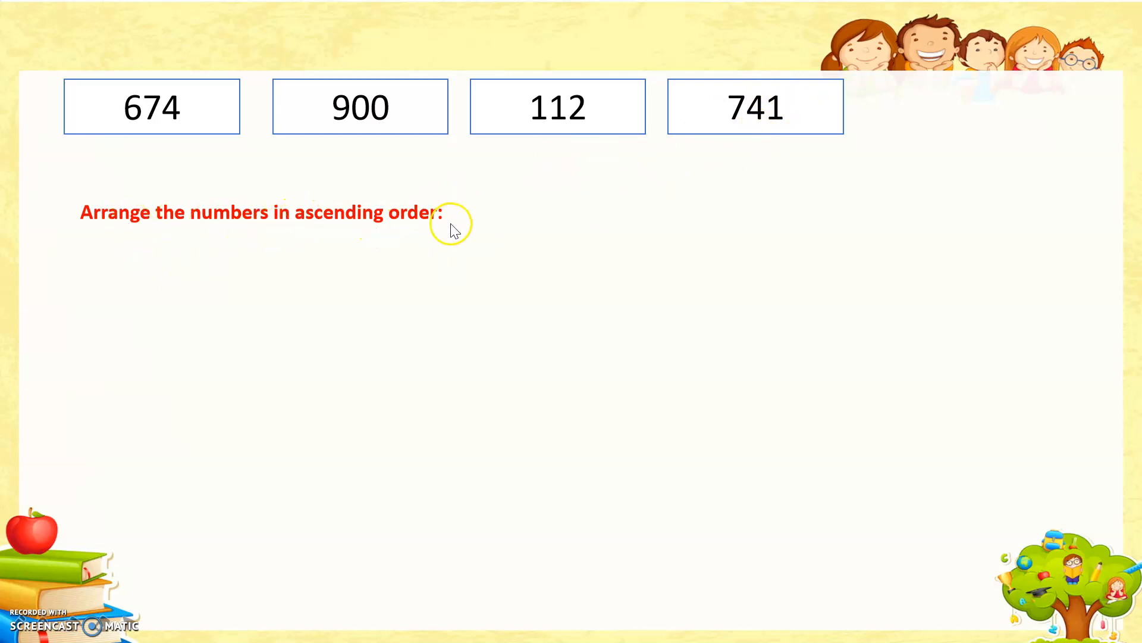
mouse_move(337, 151)
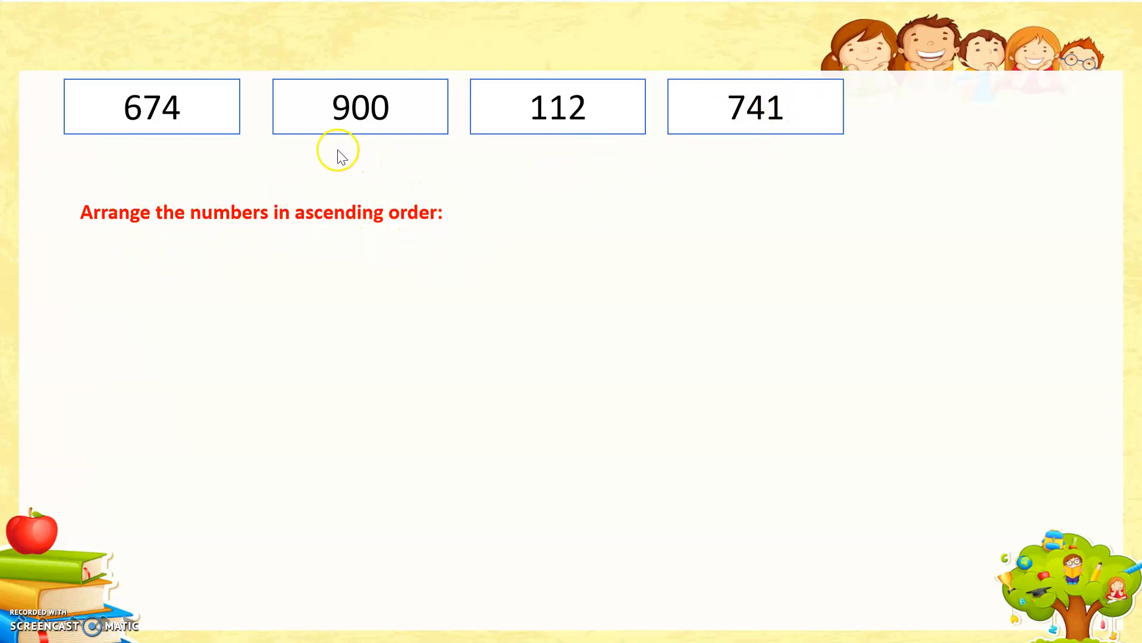
mouse_move(480, 224)
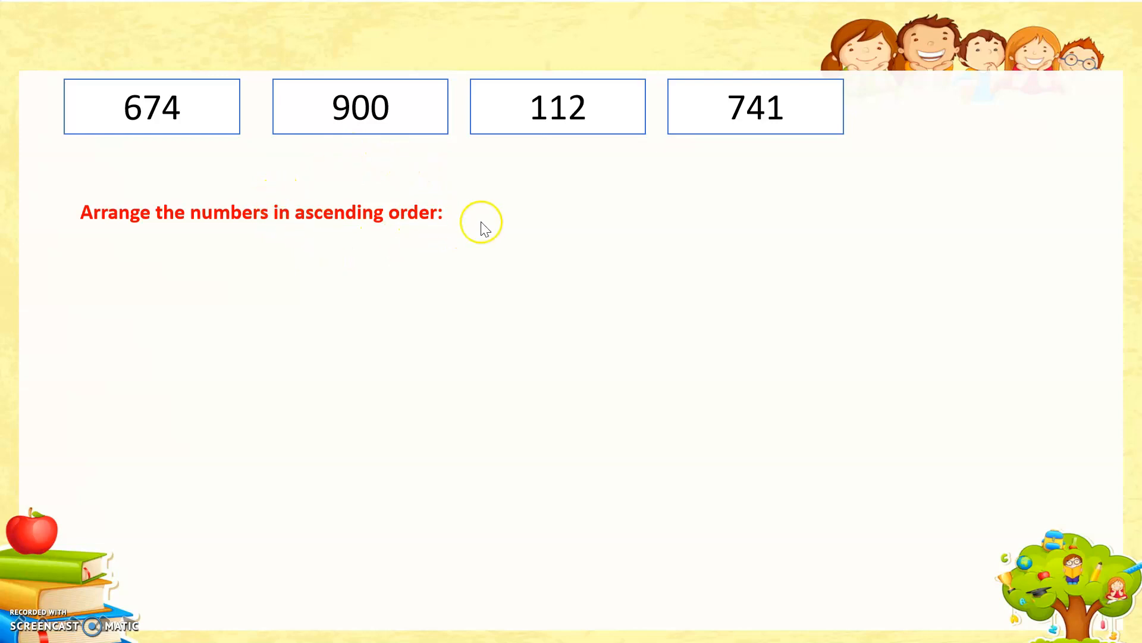
mouse_move(268, 312)
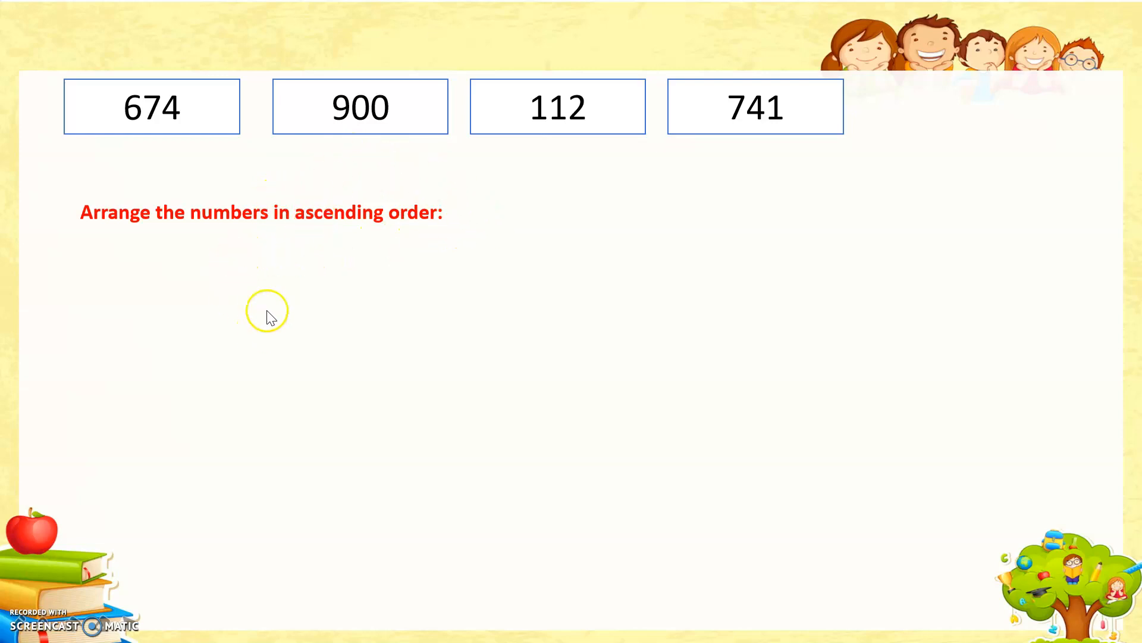
mouse_move(493, 216)
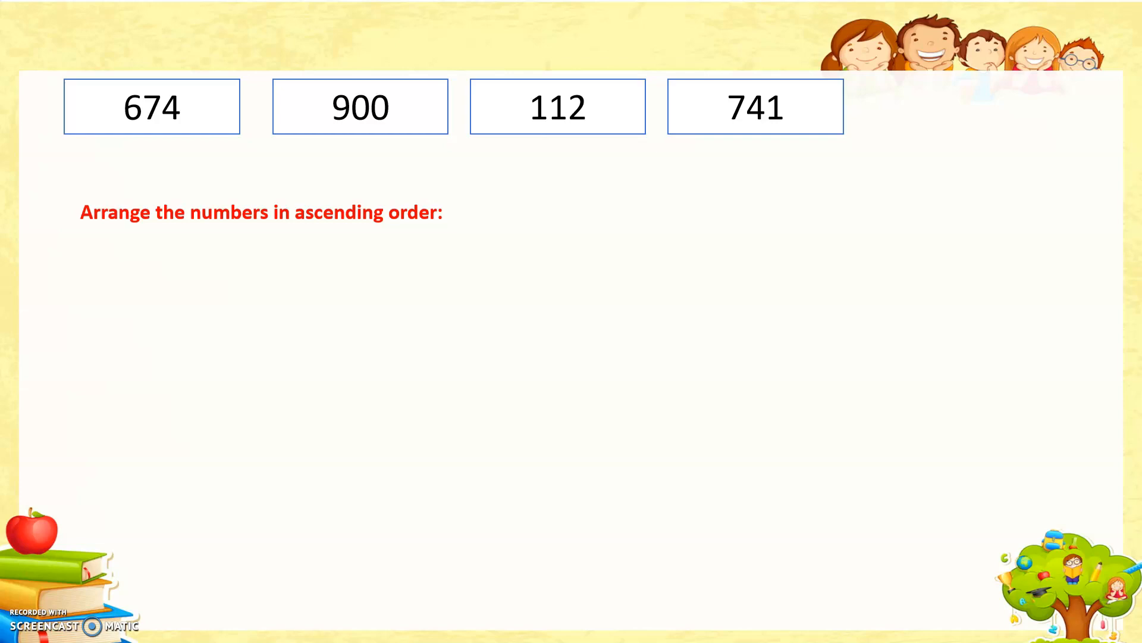
mouse_move(329, 226)
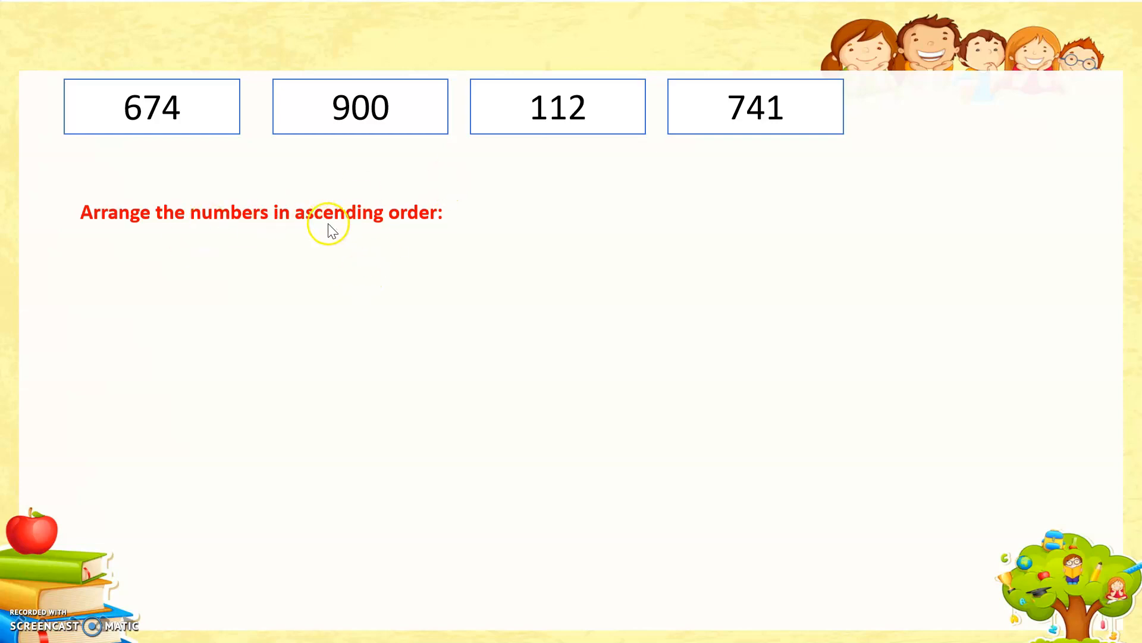
mouse_move(122, 163)
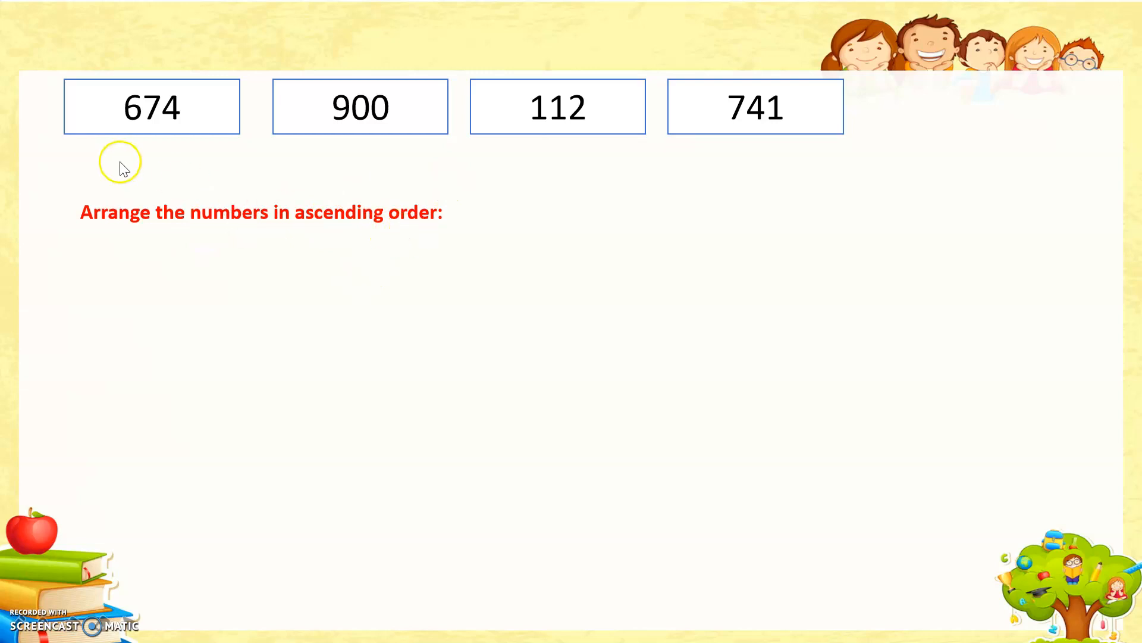
mouse_move(55, 157)
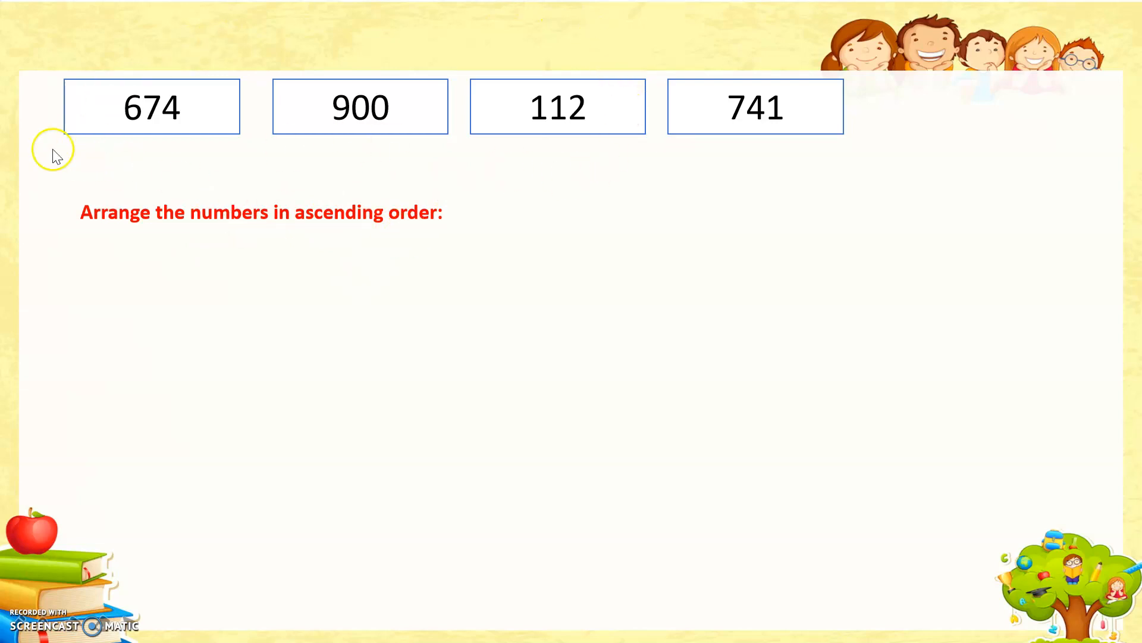
mouse_move(191, 173)
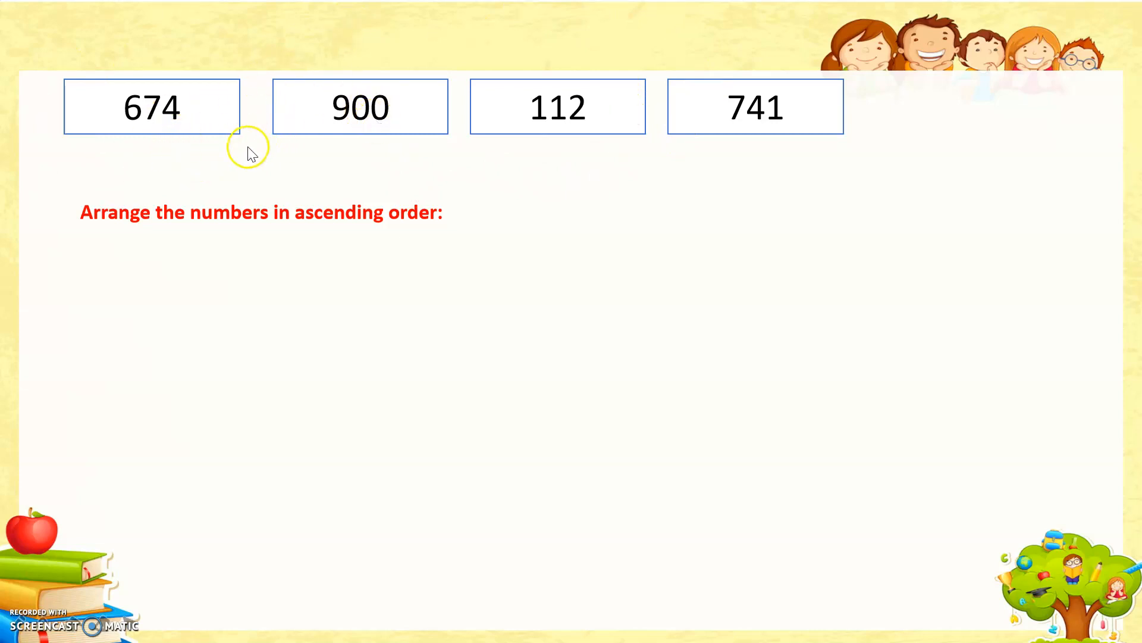
mouse_move(571, 122)
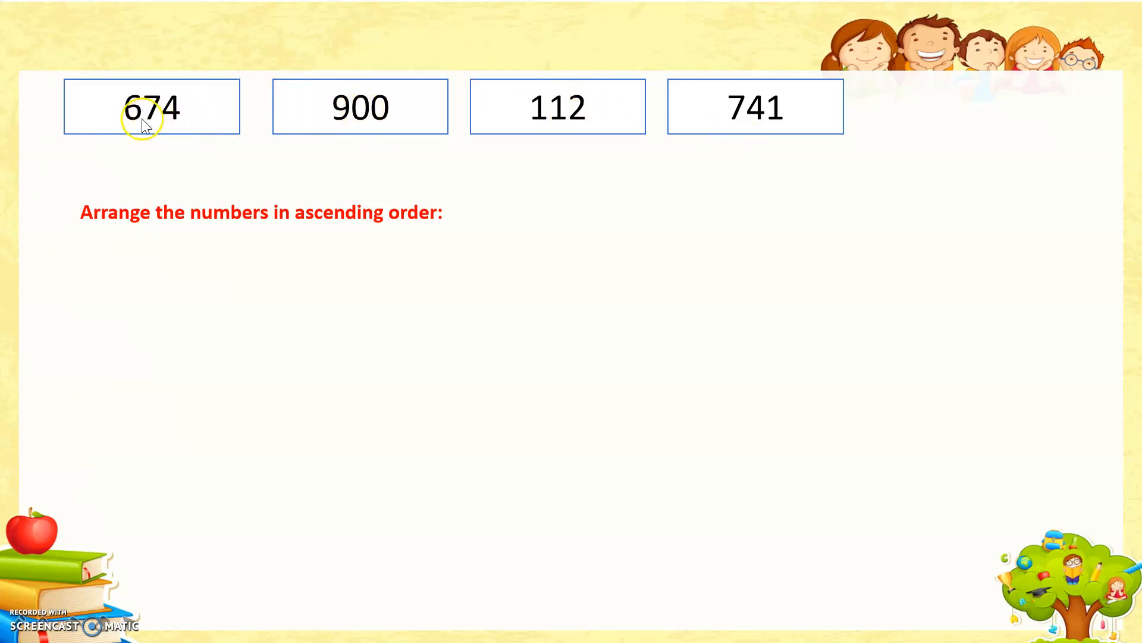
mouse_move(516, 72)
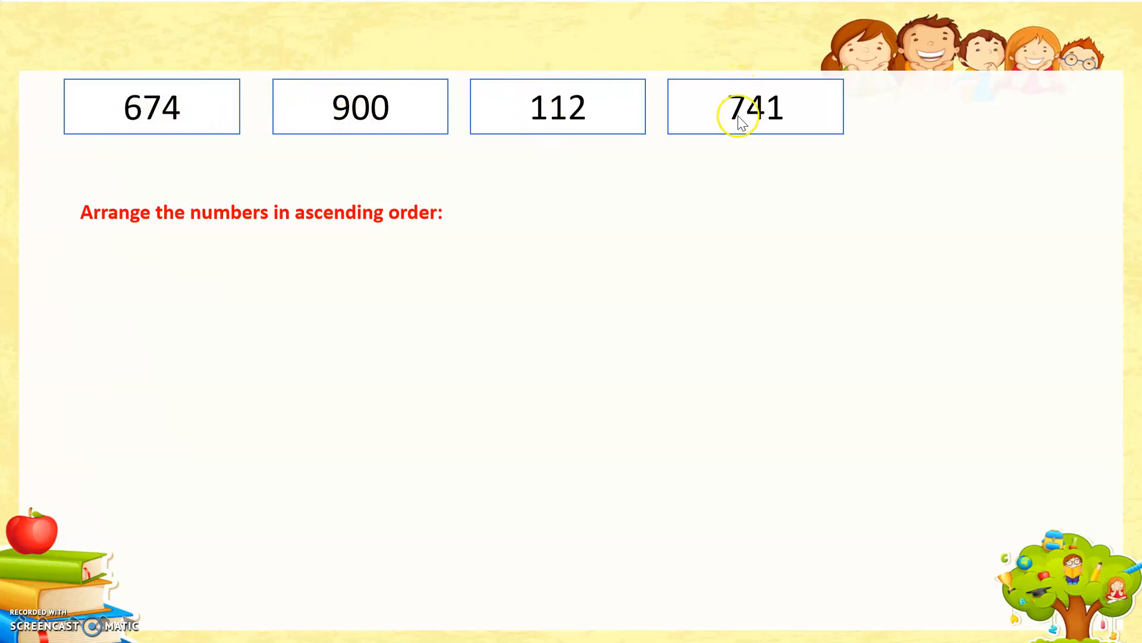
mouse_move(493, 35)
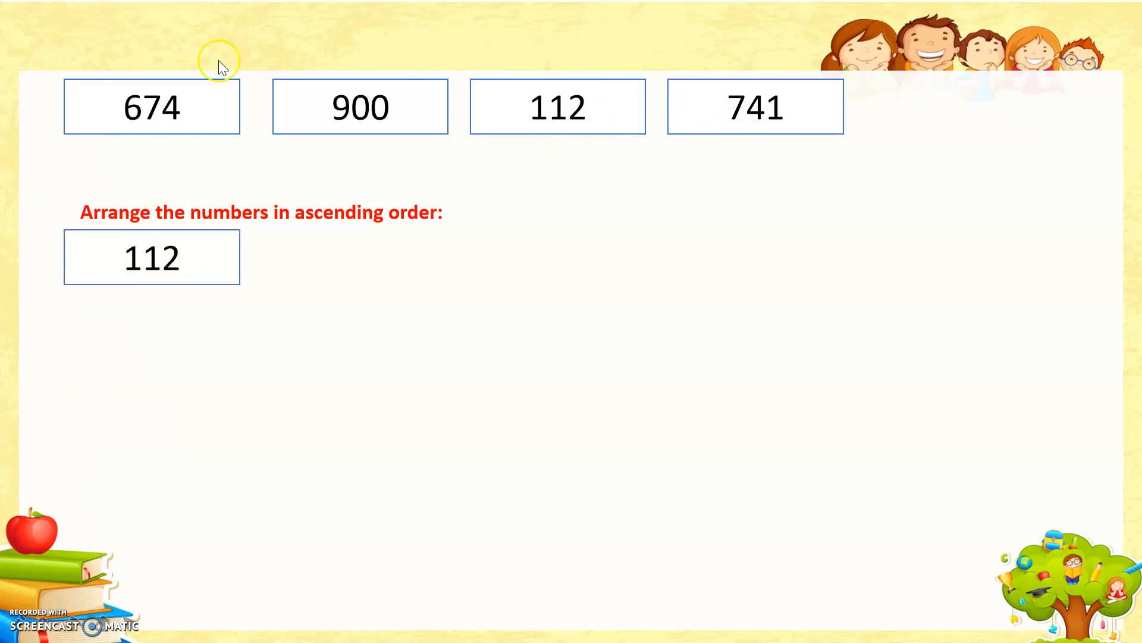
mouse_move(295, 89)
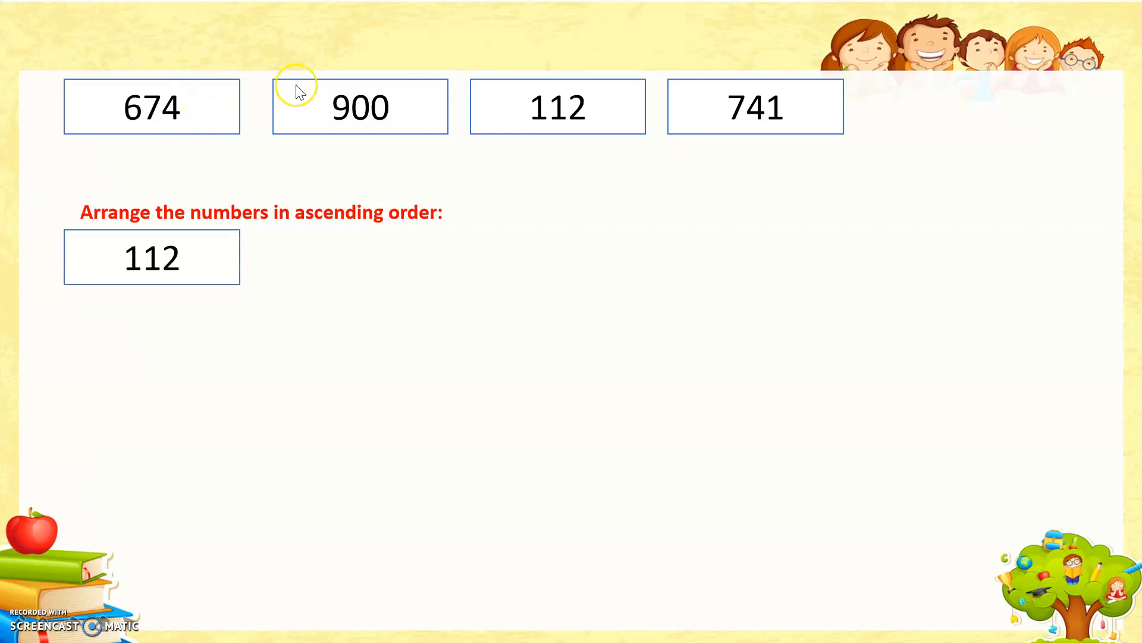
mouse_move(783, 113)
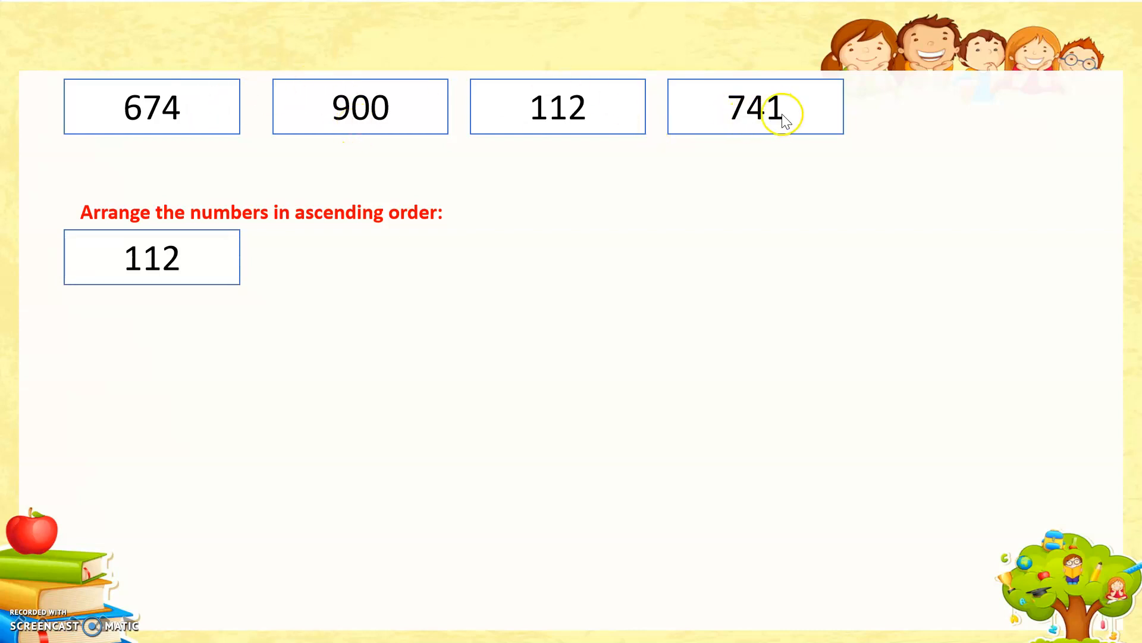
Advance the animation to reveal the ascending answer 112, 674, 741, 900.
click(153, 106)
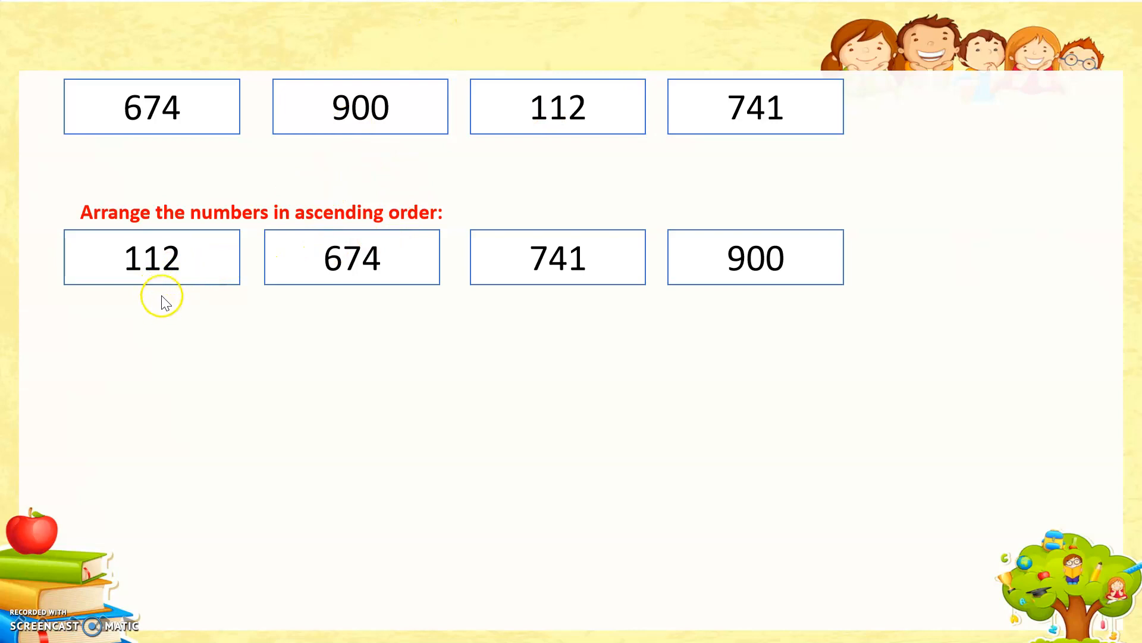
mouse_move(656, 245)
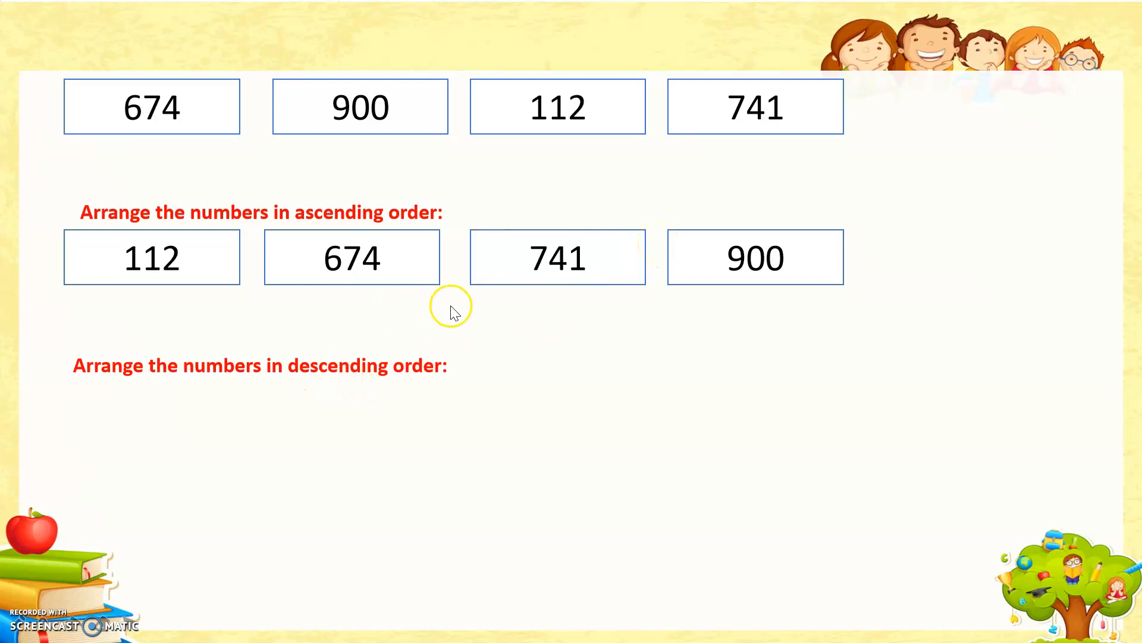
mouse_move(536, 336)
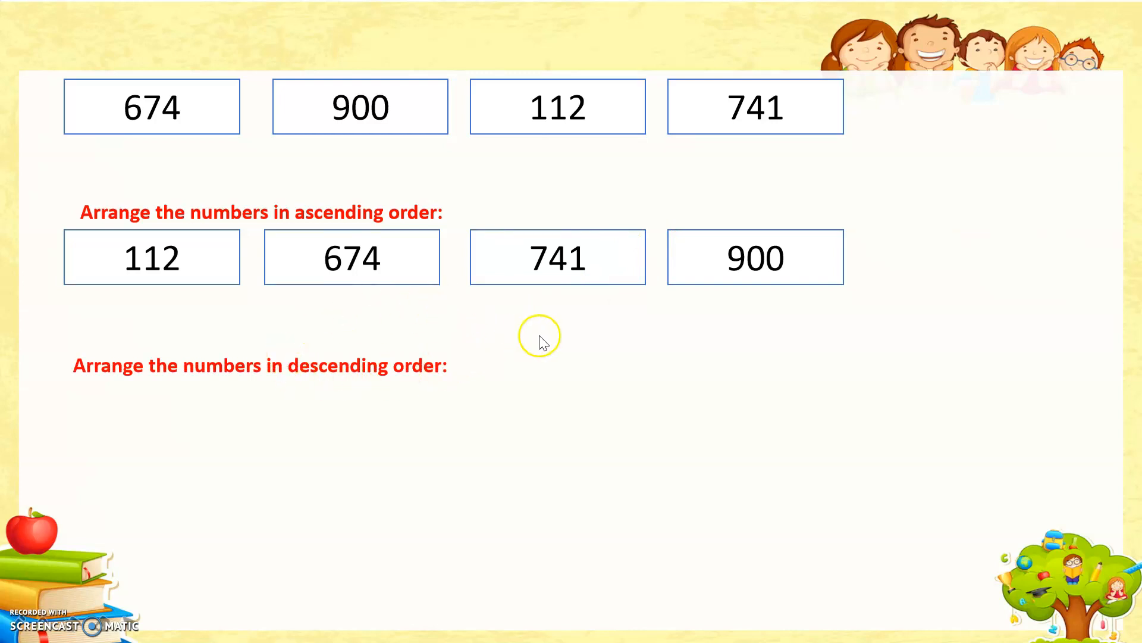
mouse_move(481, 378)
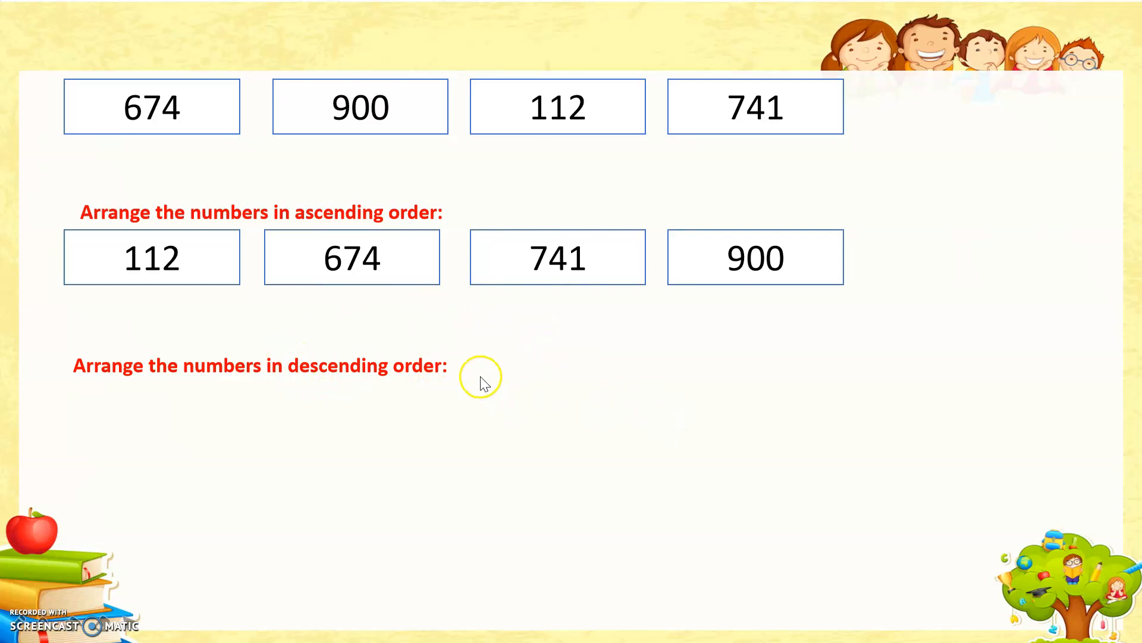
mouse_move(303, 116)
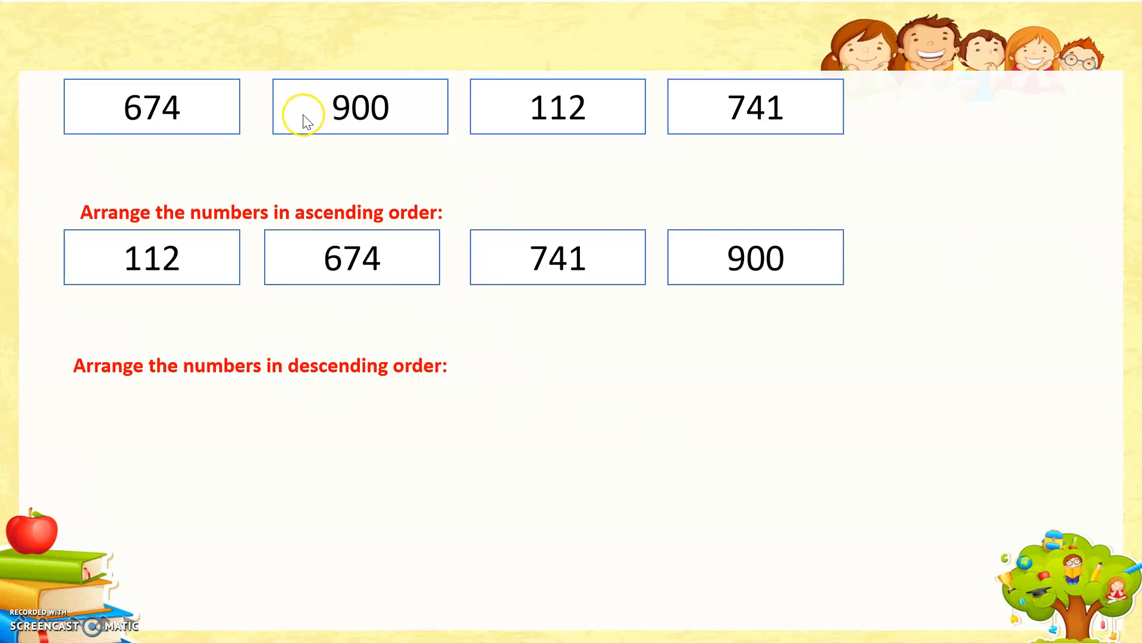
mouse_move(316, 136)
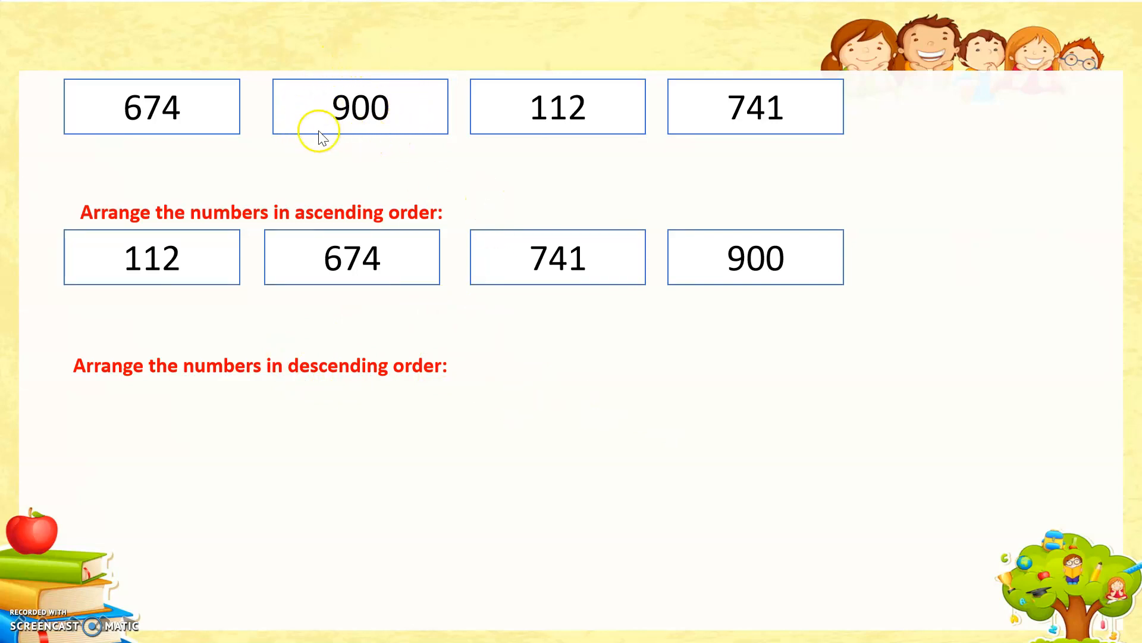
mouse_move(325, 72)
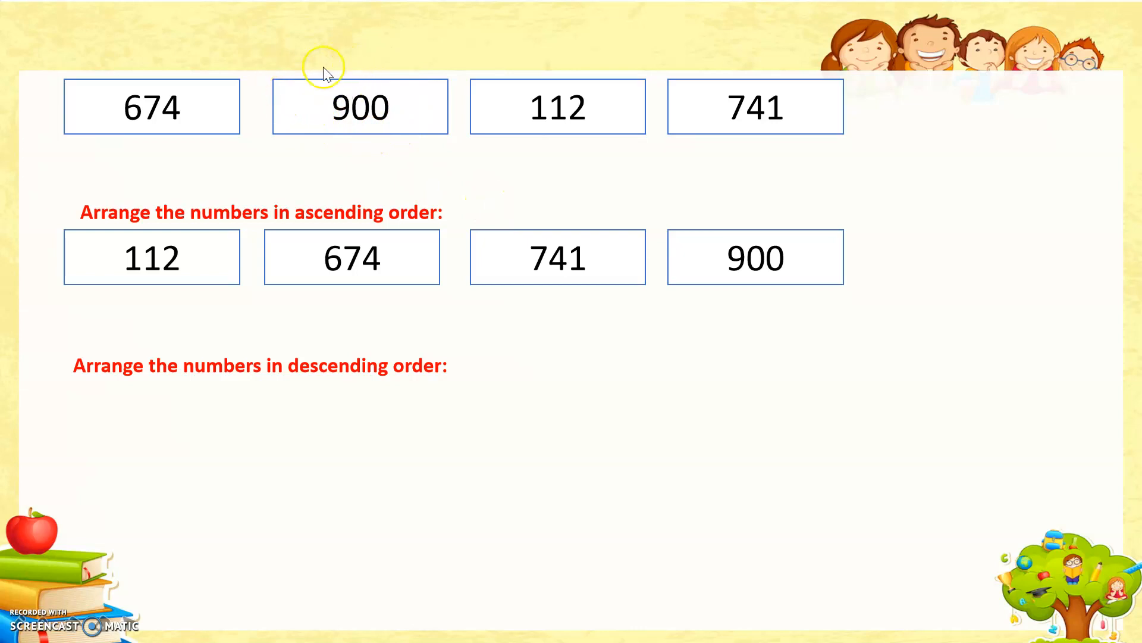
mouse_move(493, 73)
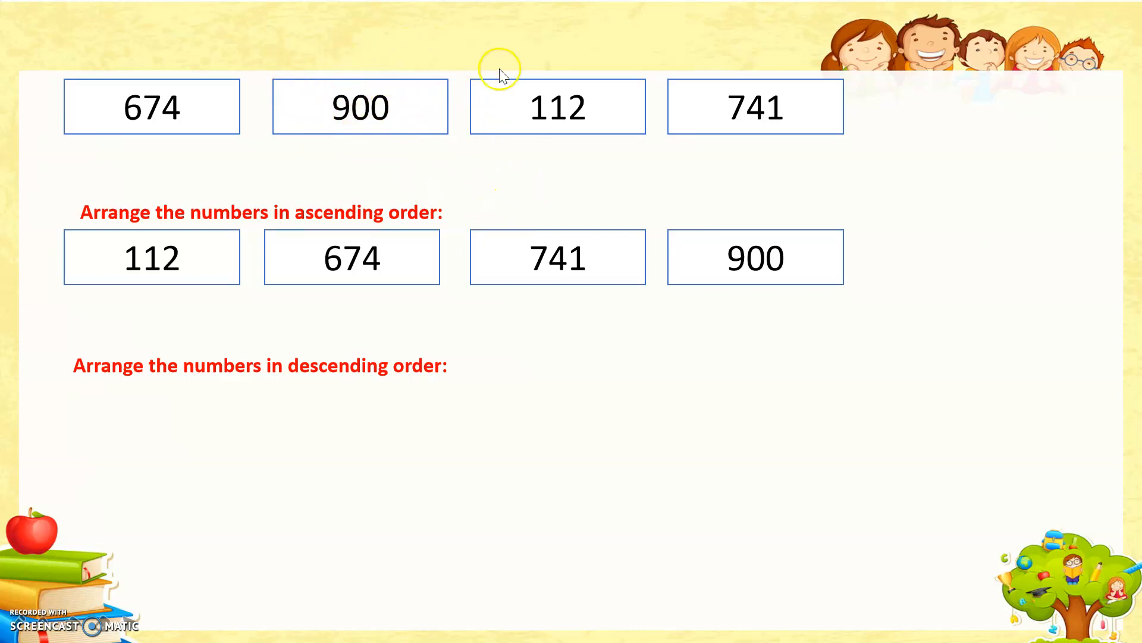
mouse_move(301, 88)
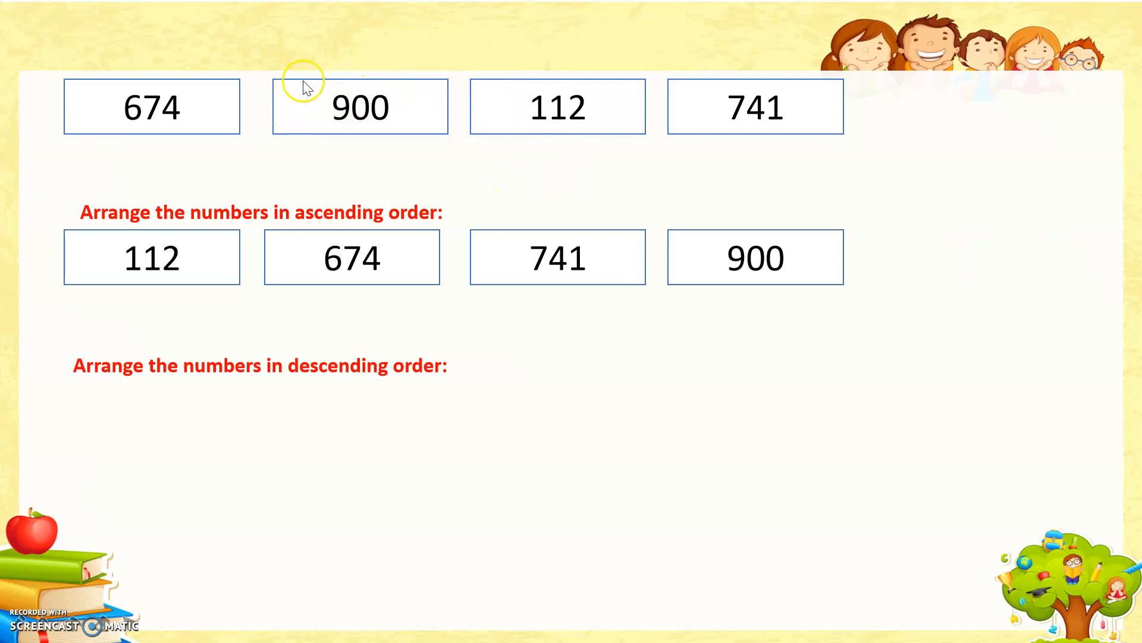
mouse_move(700, 97)
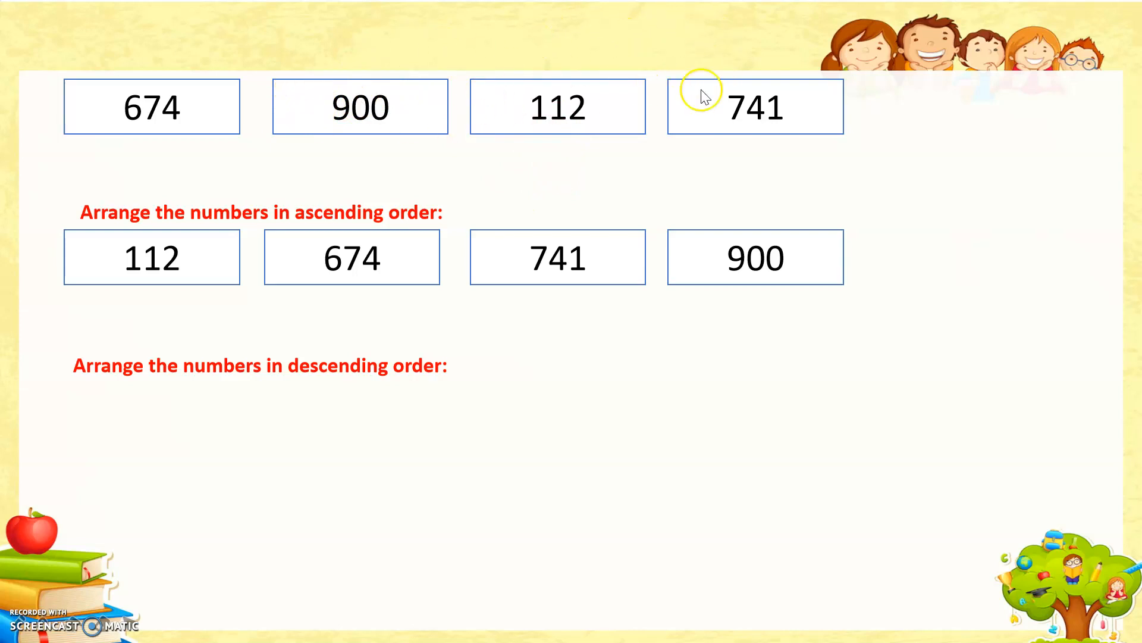
mouse_move(387, 88)
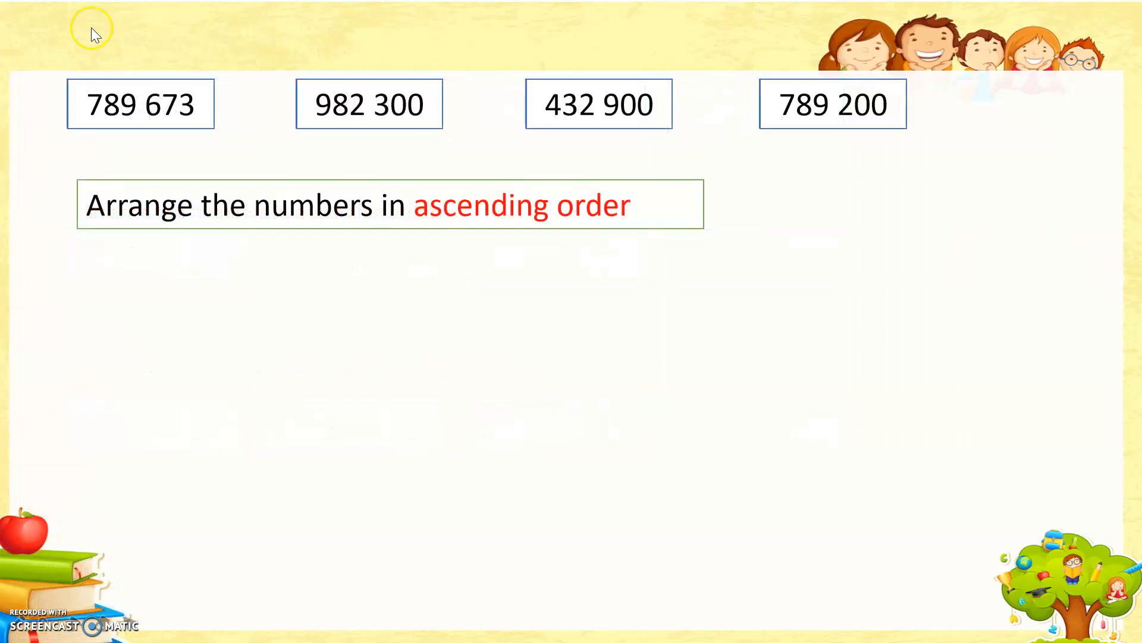
mouse_move(899, 128)
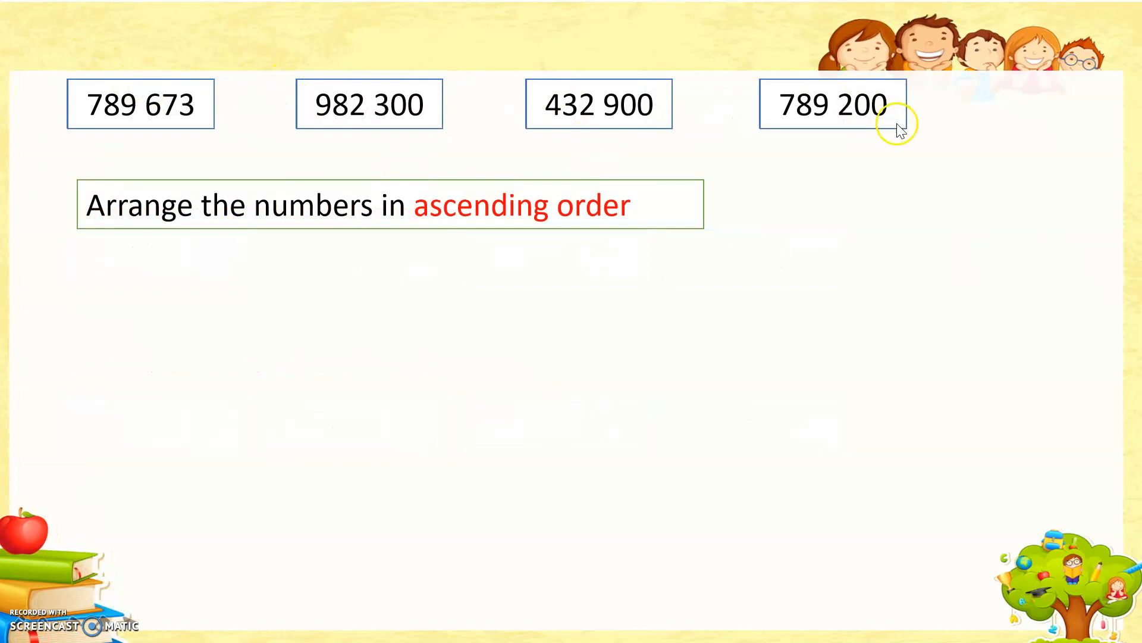
mouse_move(105, 130)
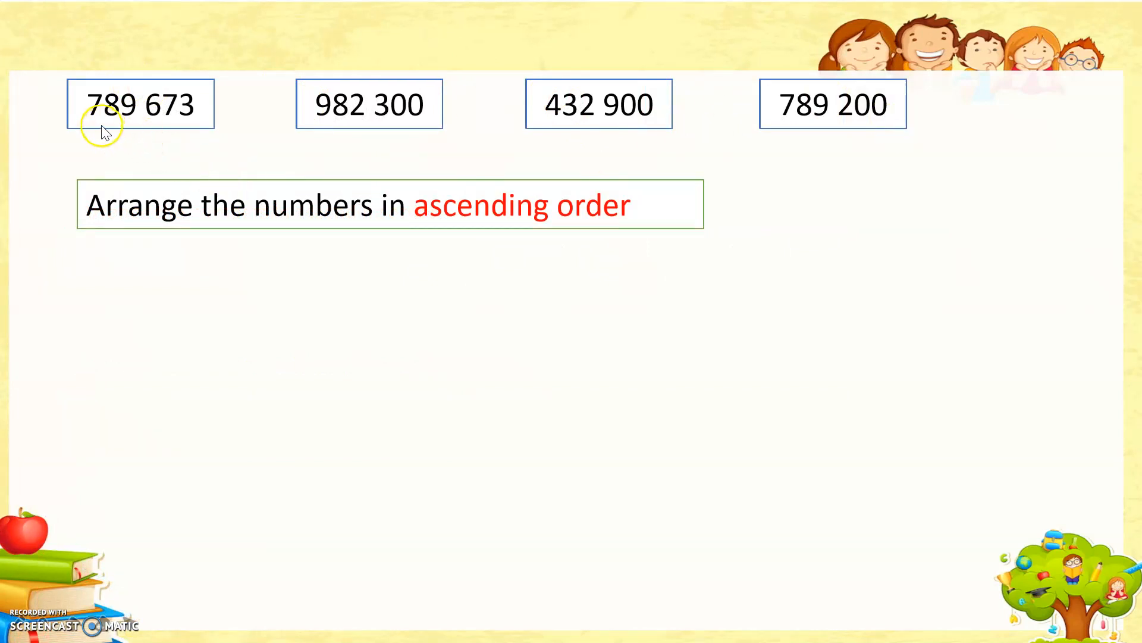
mouse_move(147, 121)
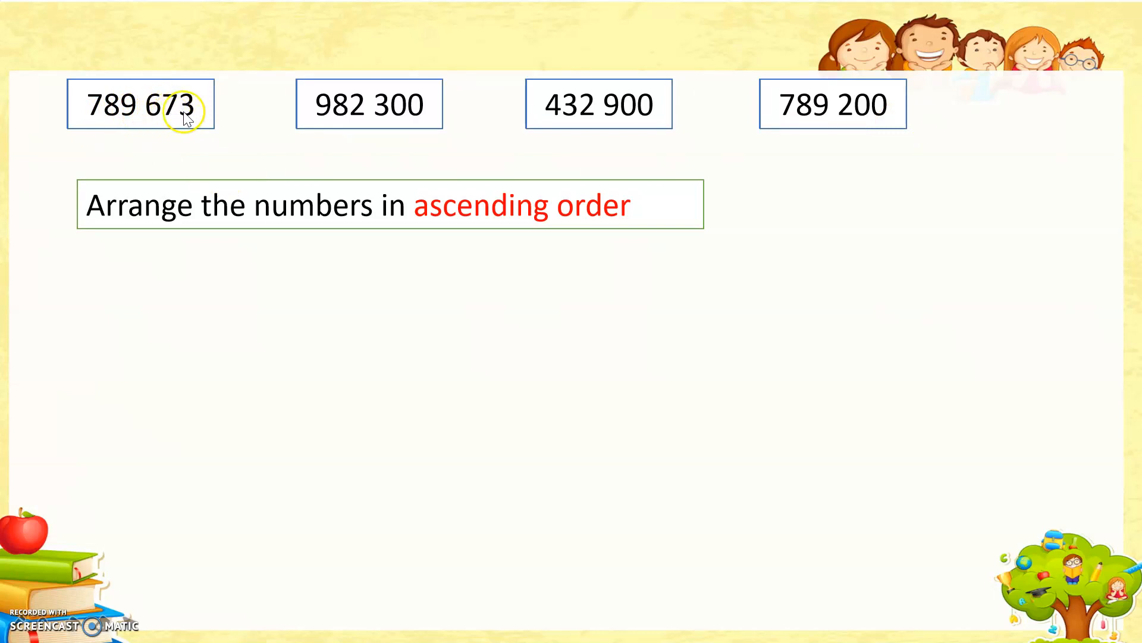
mouse_move(333, 108)
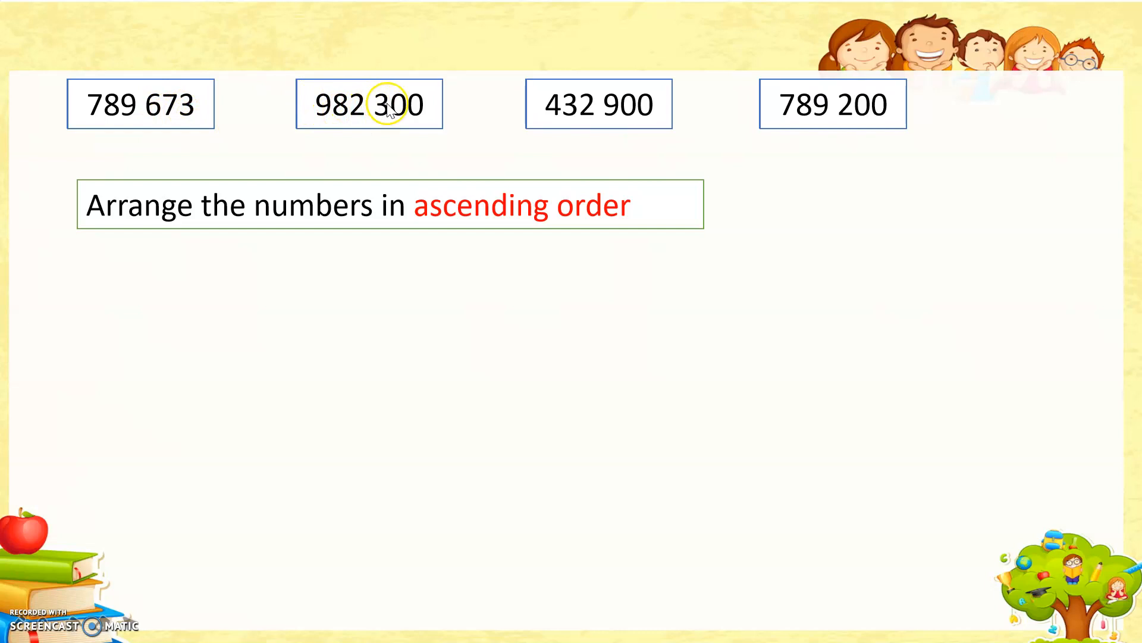
mouse_move(560, 121)
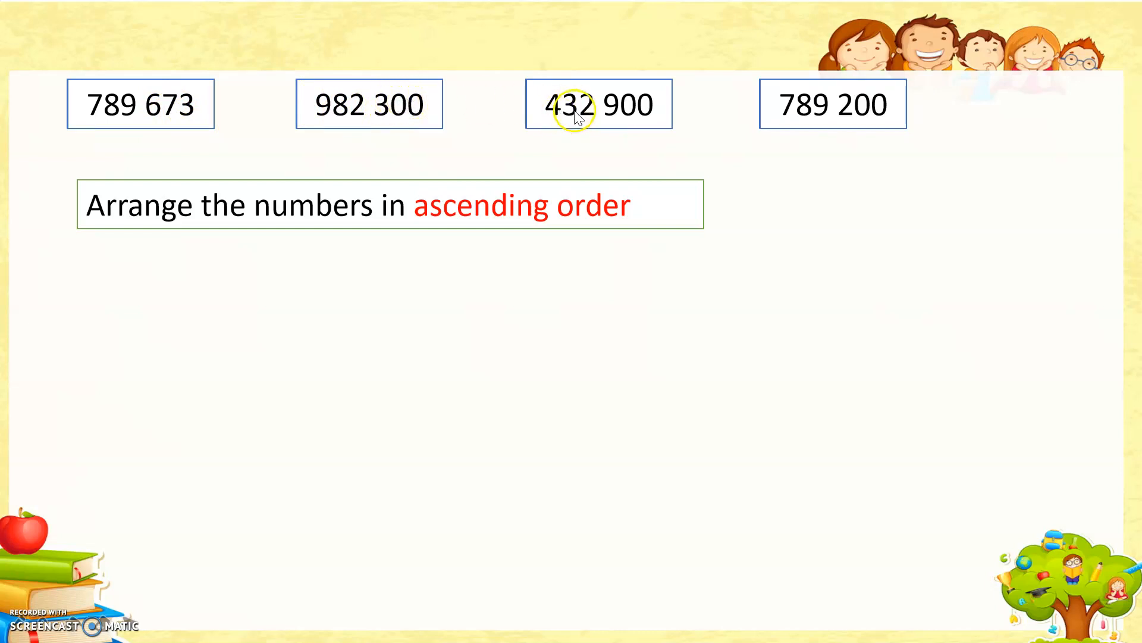
mouse_move(612, 107)
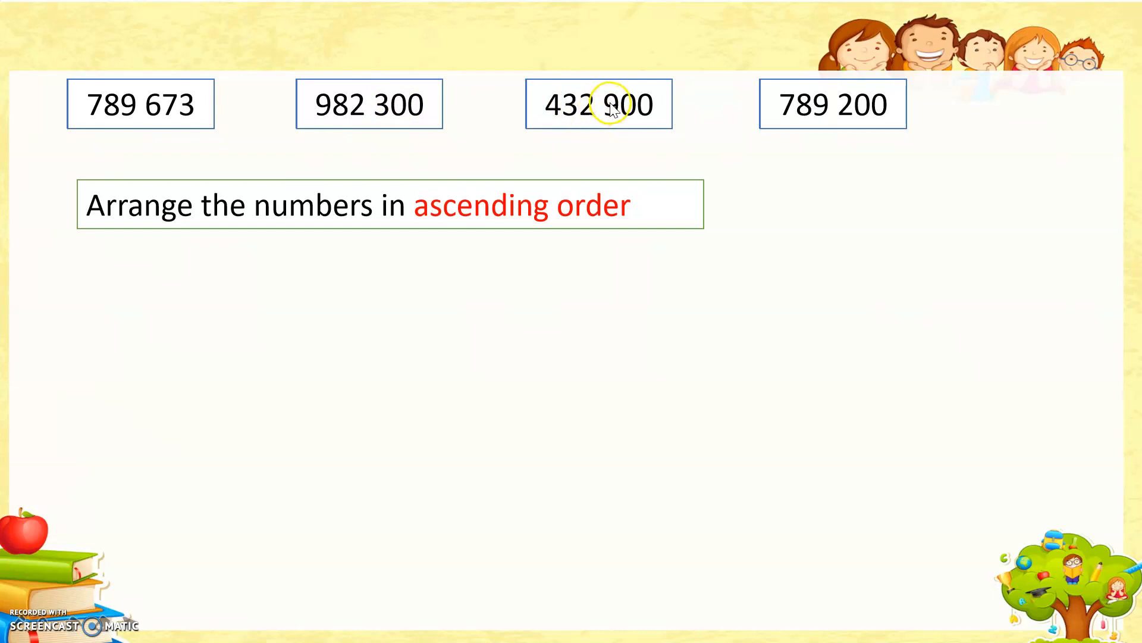
mouse_move(826, 110)
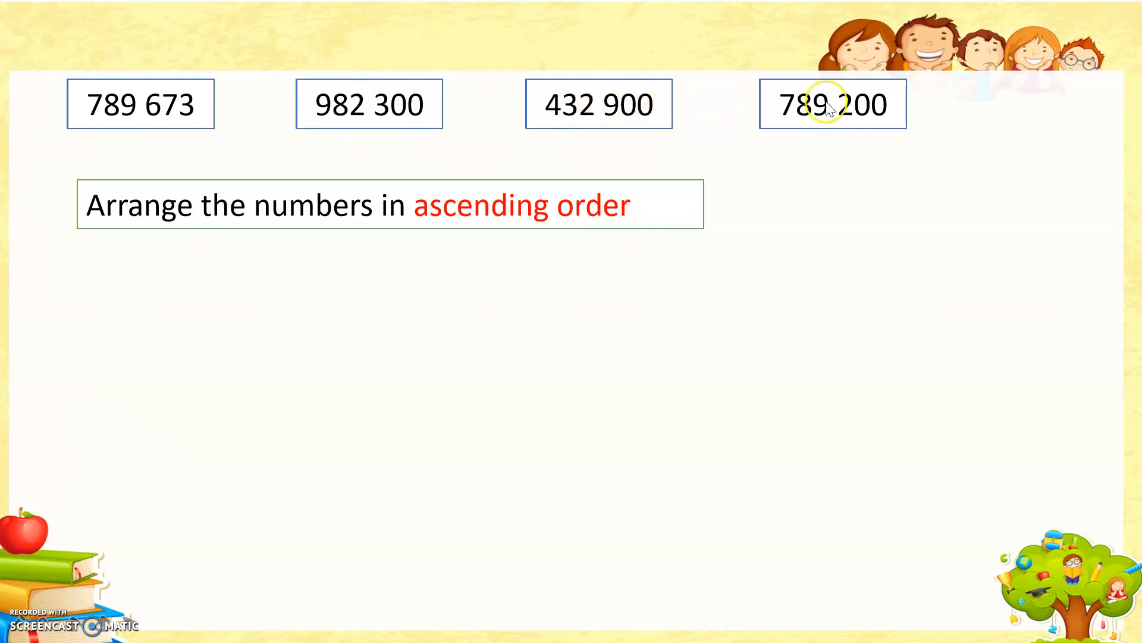
mouse_move(812, 117)
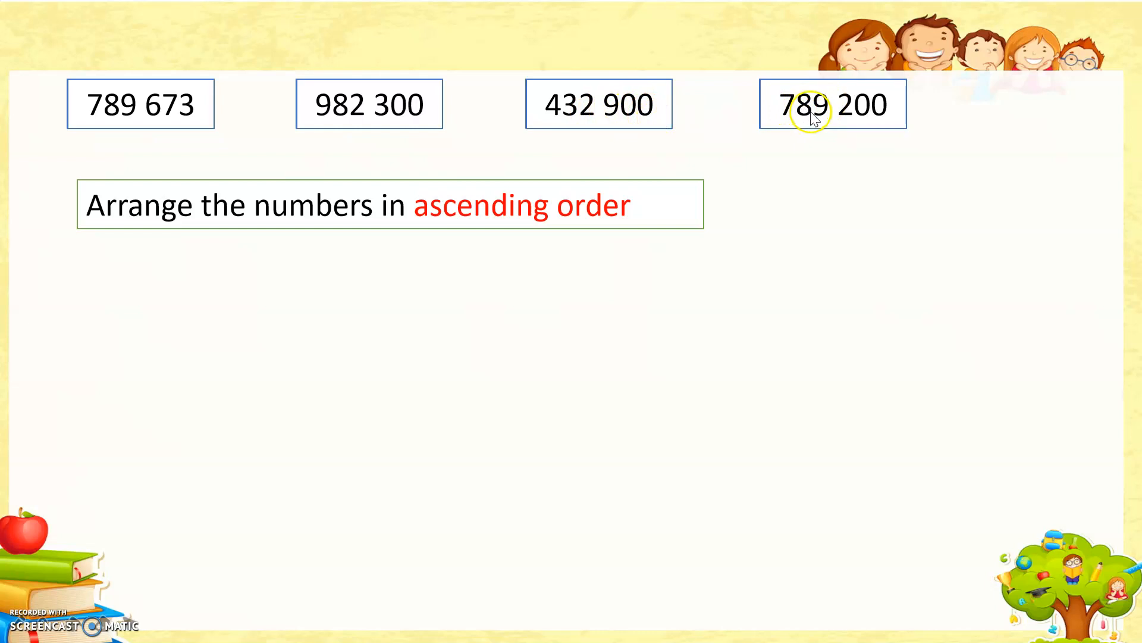
mouse_move(874, 101)
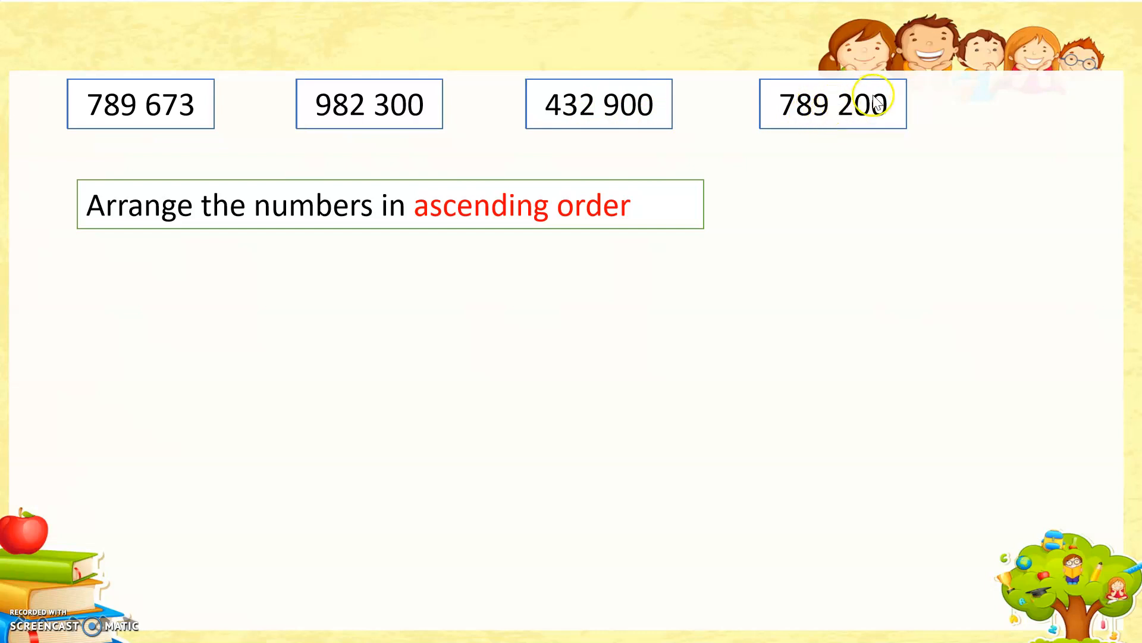
mouse_move(166, 192)
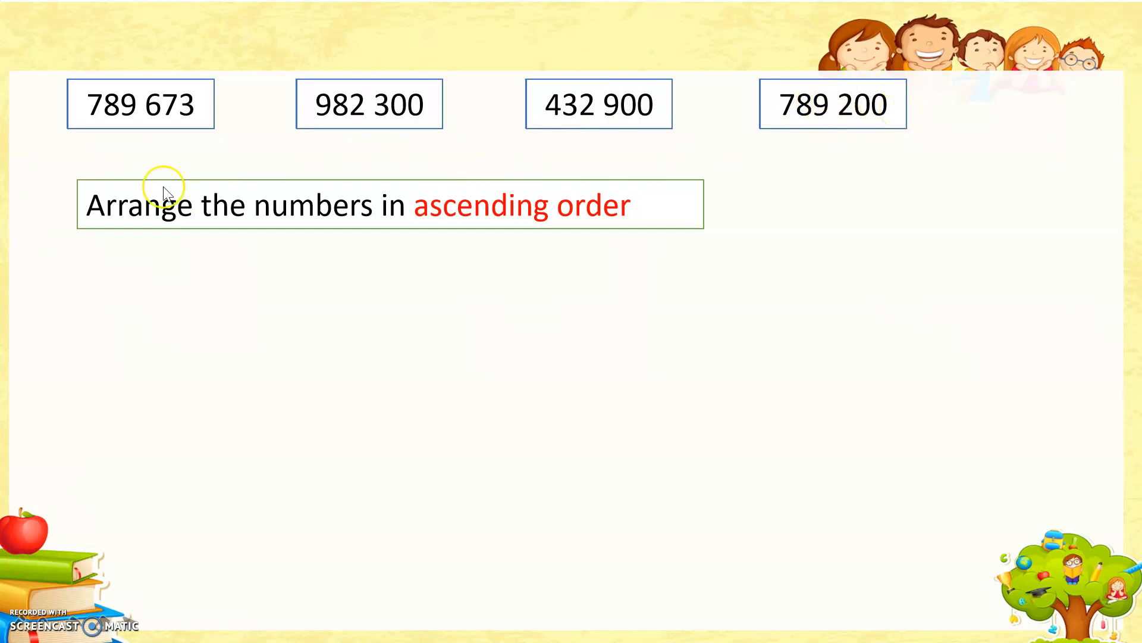
mouse_move(626, 145)
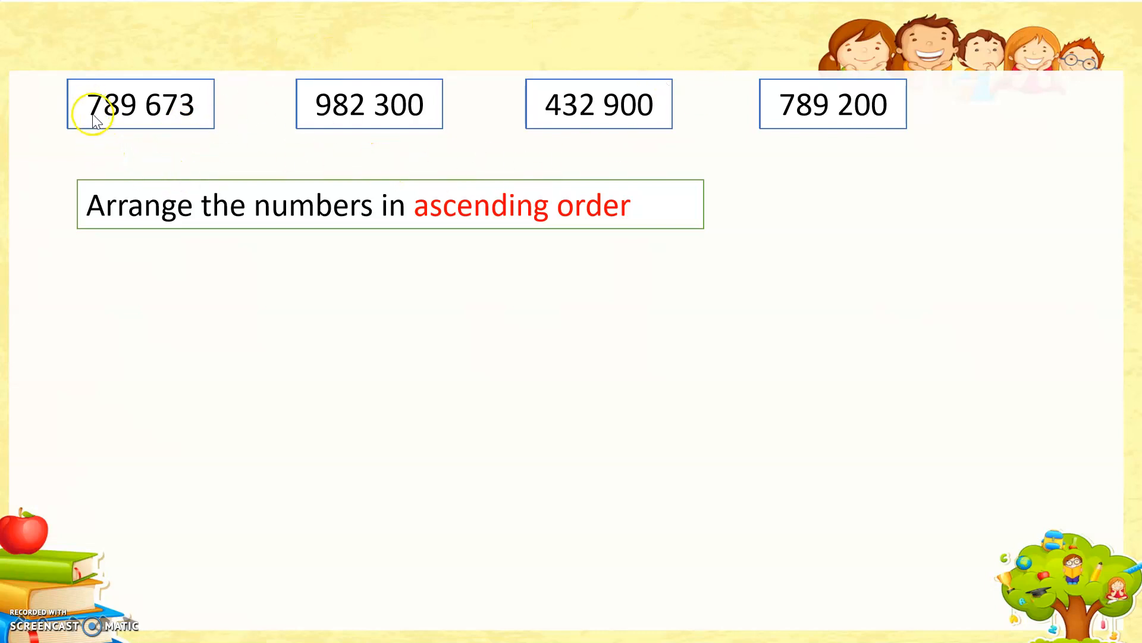
mouse_move(96, 129)
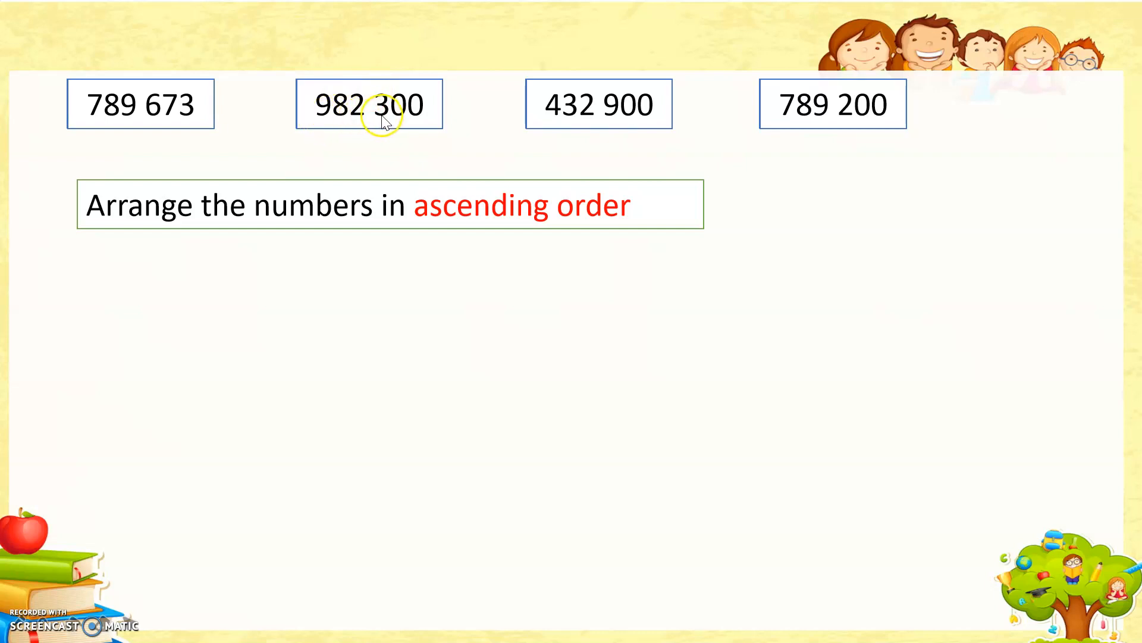
mouse_move(744, 112)
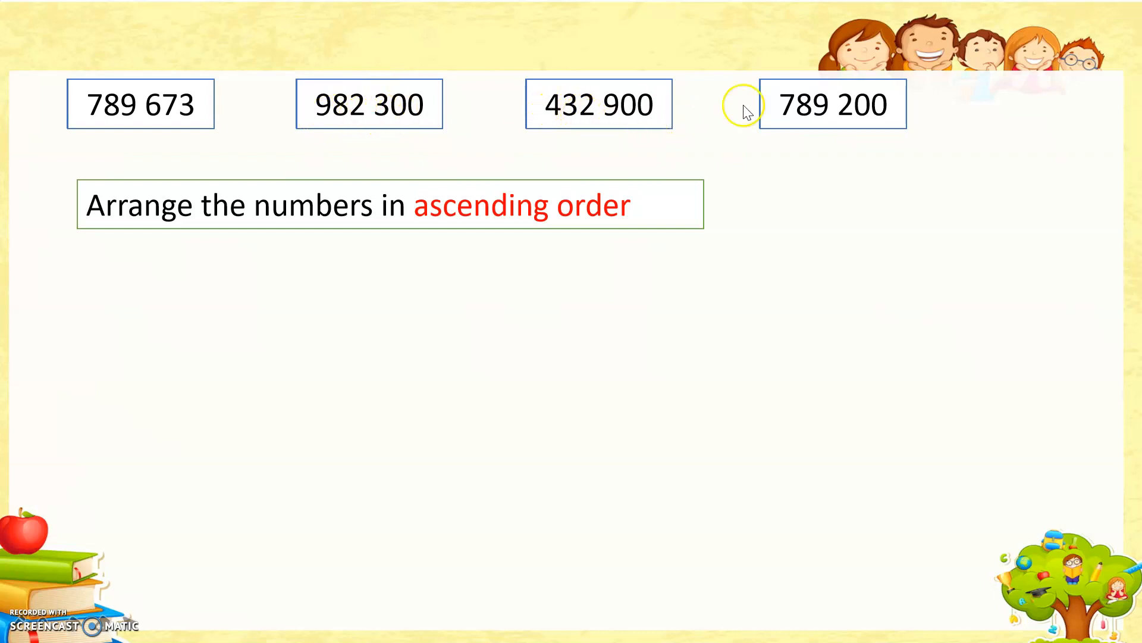
mouse_move(633, 123)
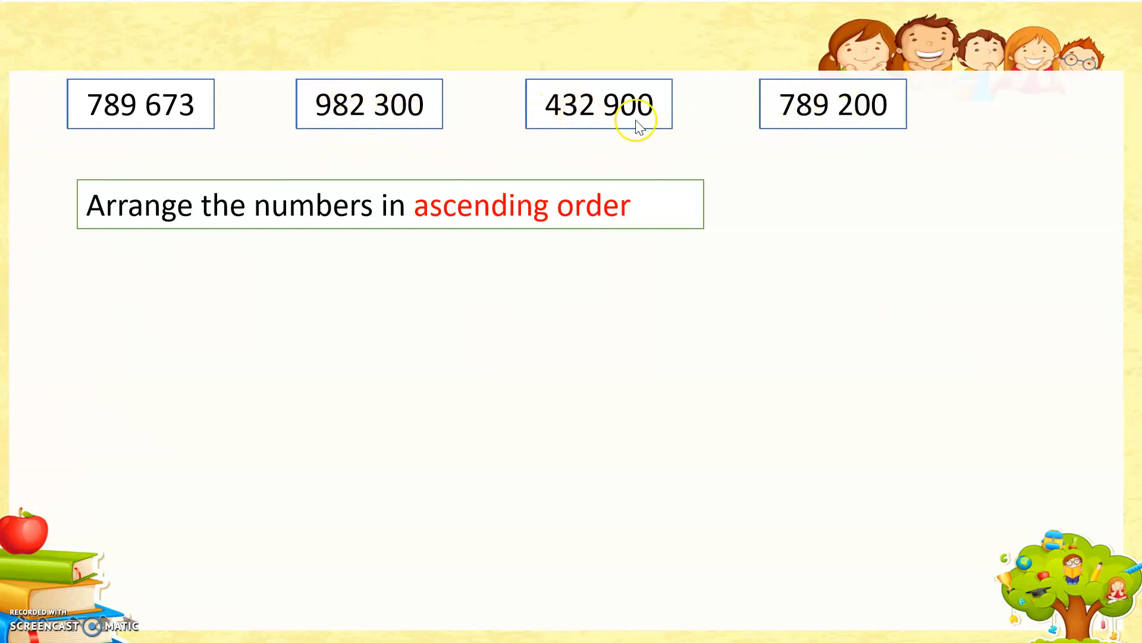
mouse_move(668, 163)
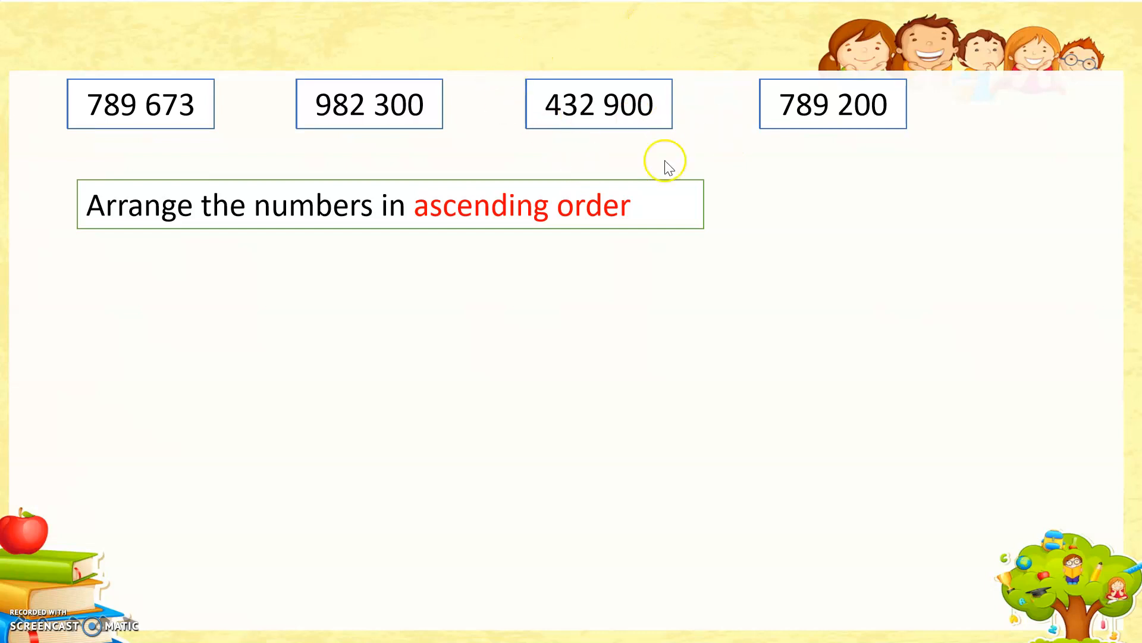
Arrange the cards in an ascending row: 432 900, 789 200, 789 673, 982 300.
drag(598, 104, 551, 124)
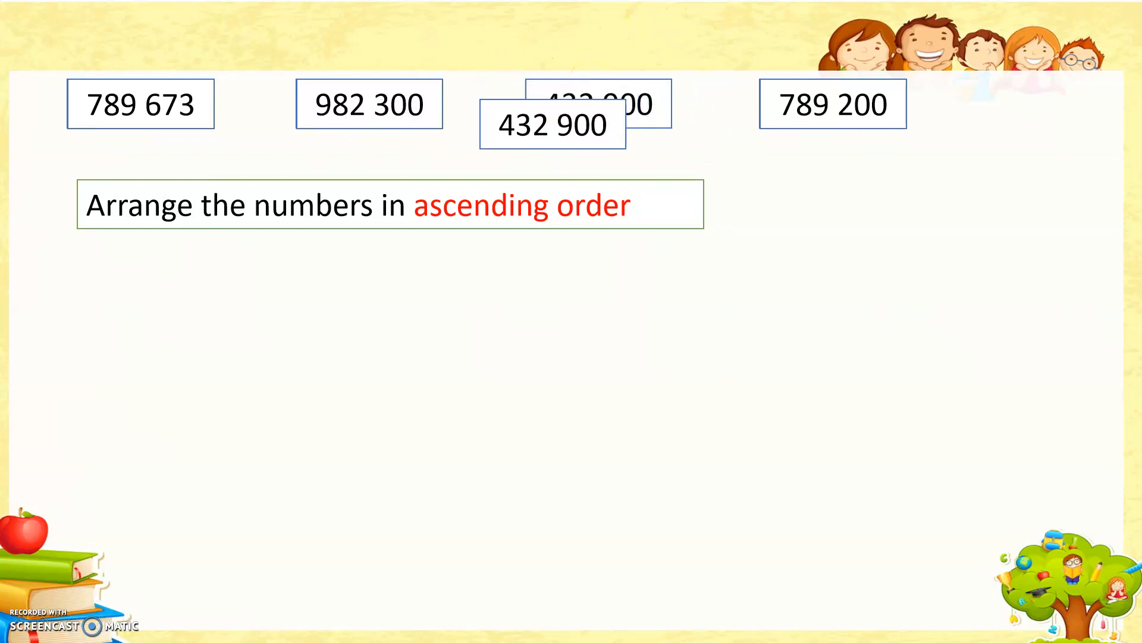
drag(551, 124, 115, 317)
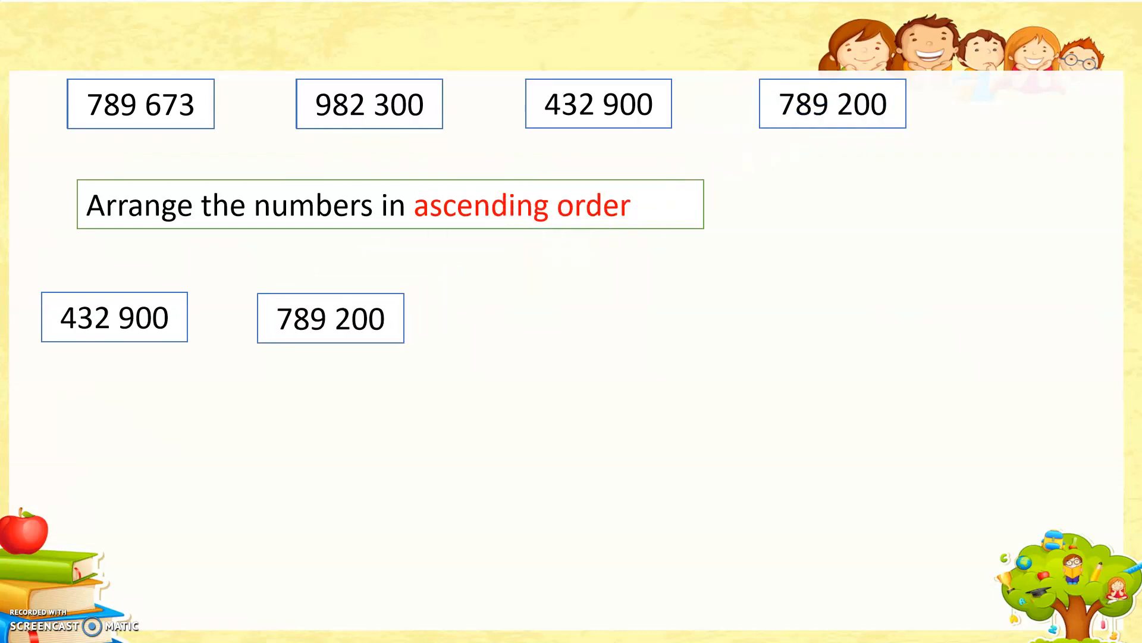
drag(141, 103, 375, 225)
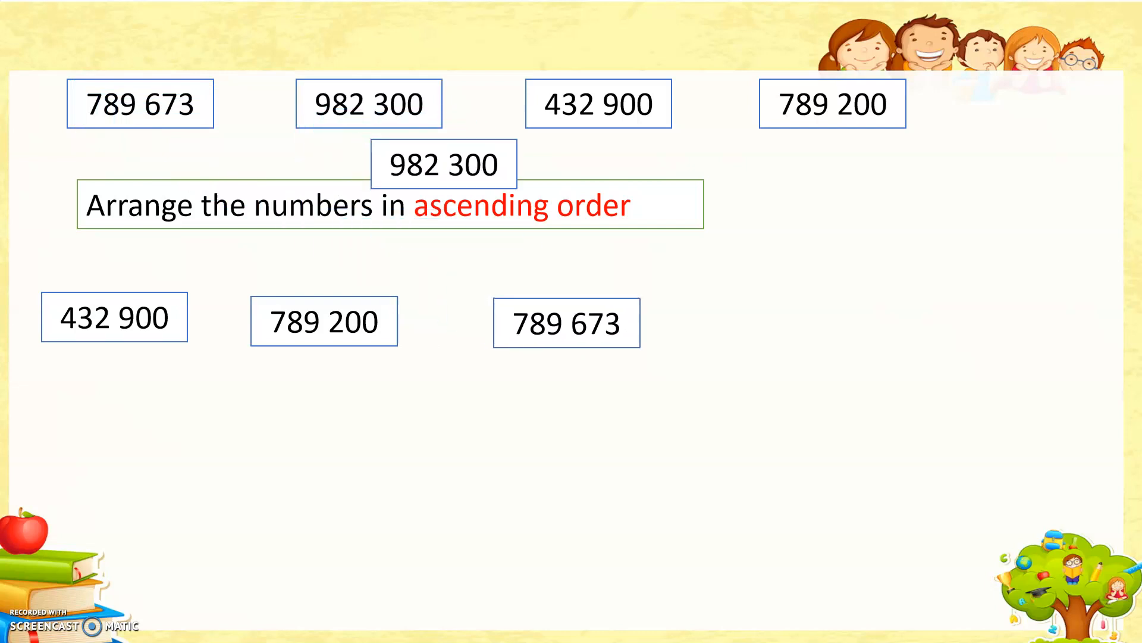
drag(443, 163, 823, 321)
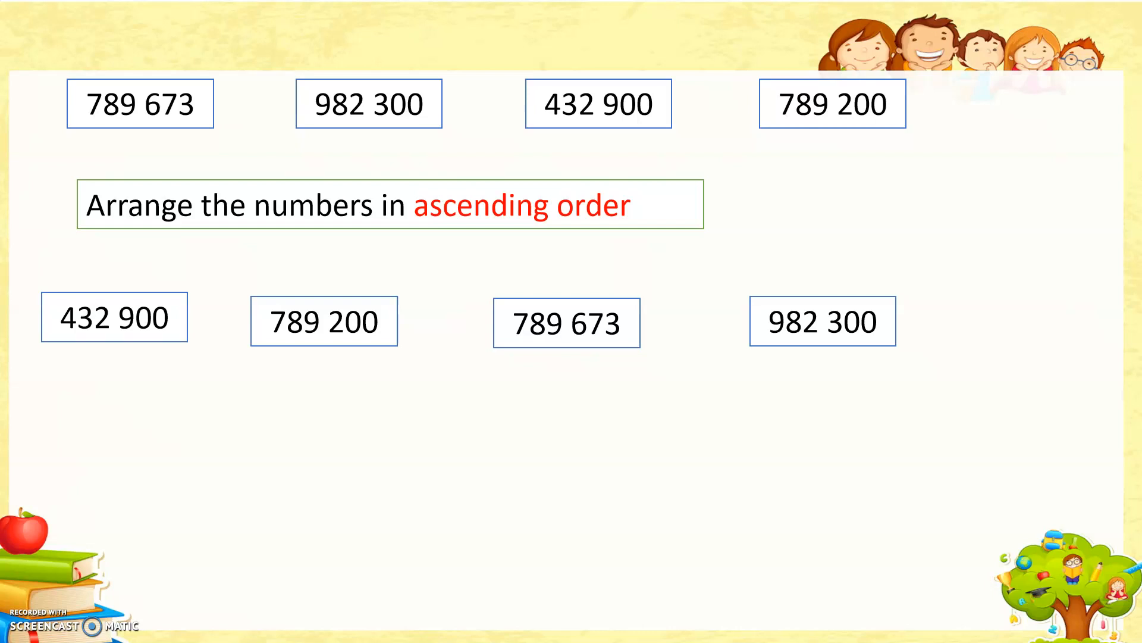
mouse_move(42, 306)
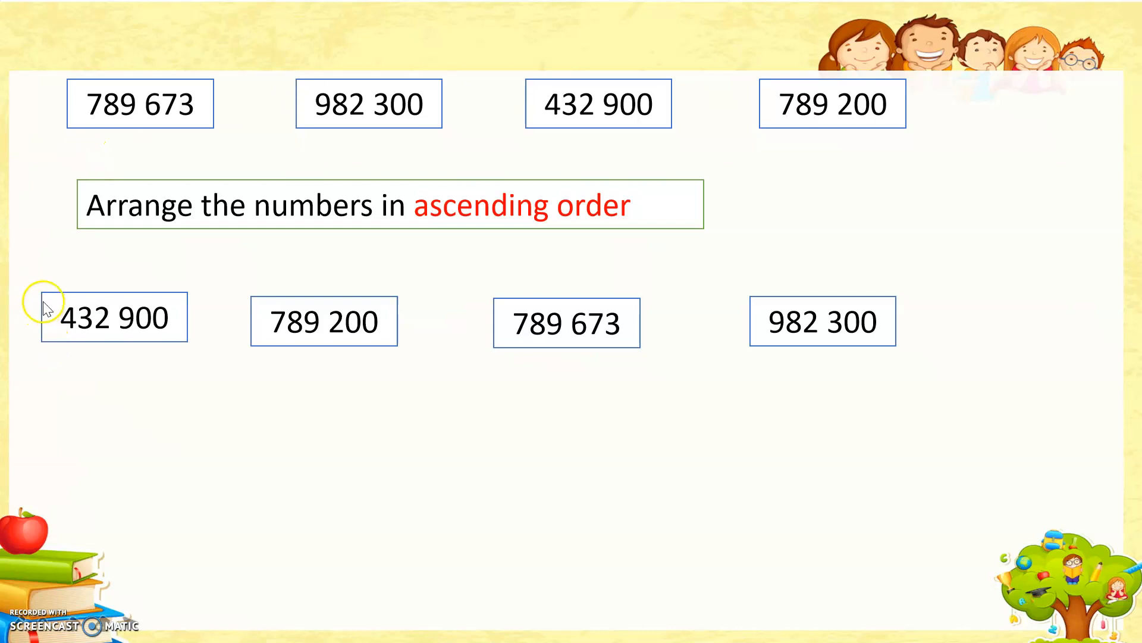
mouse_move(918, 295)
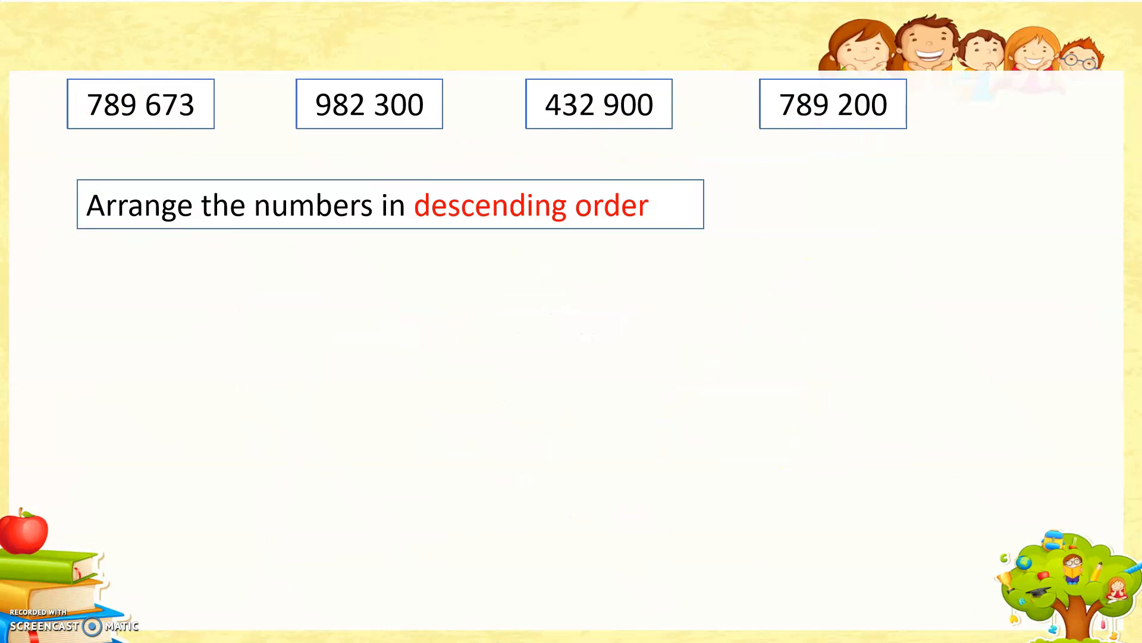
mouse_move(242, 208)
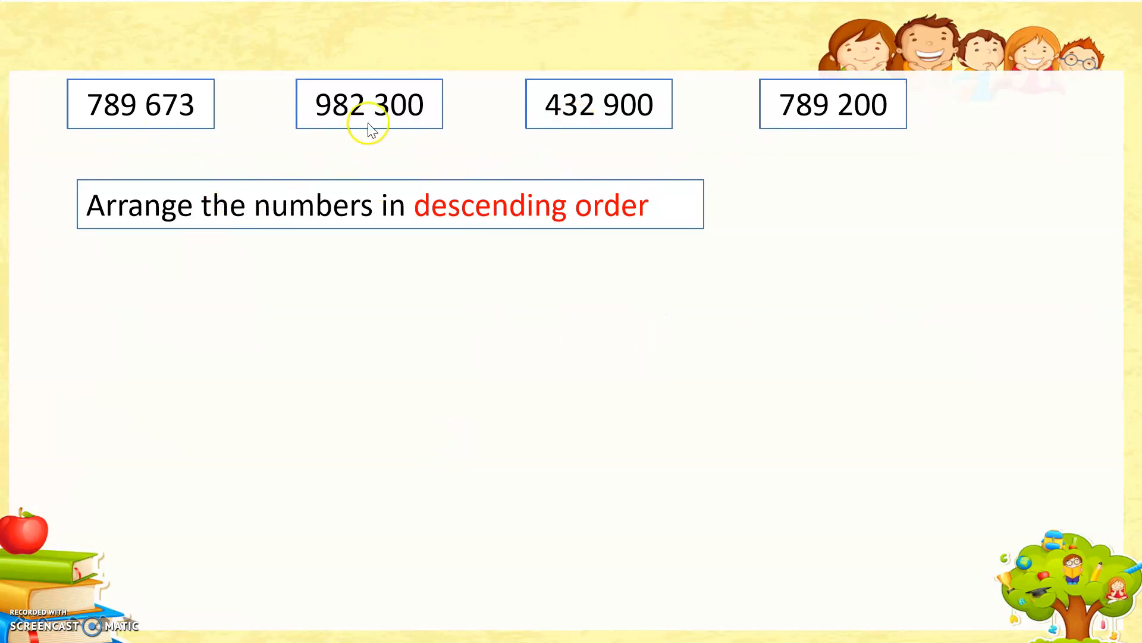
mouse_move(283, 113)
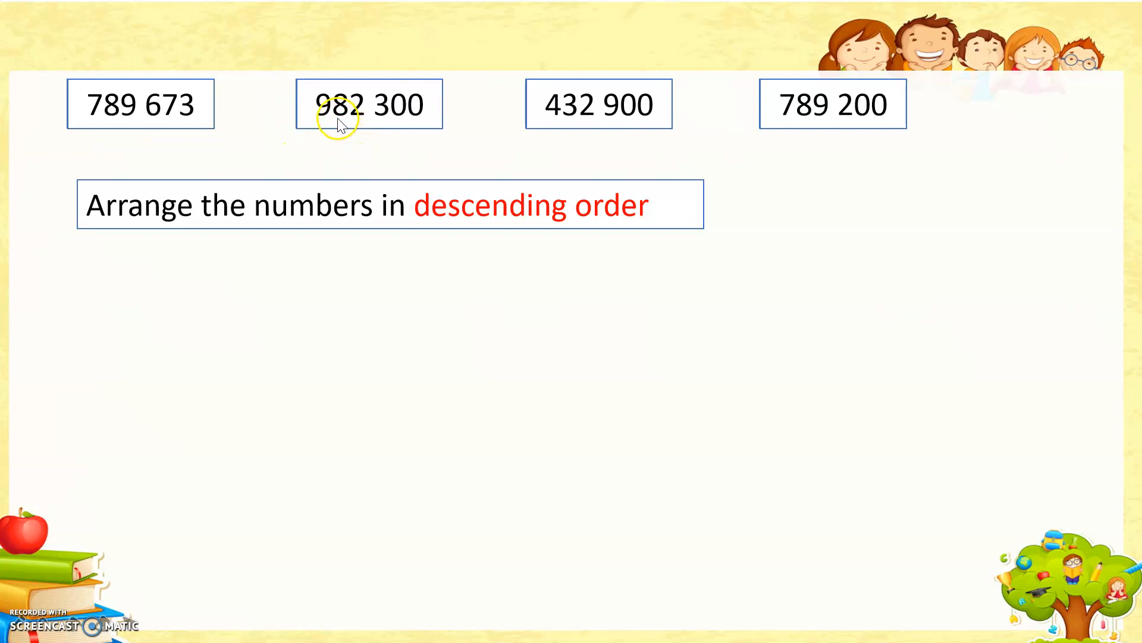
mouse_move(391, 117)
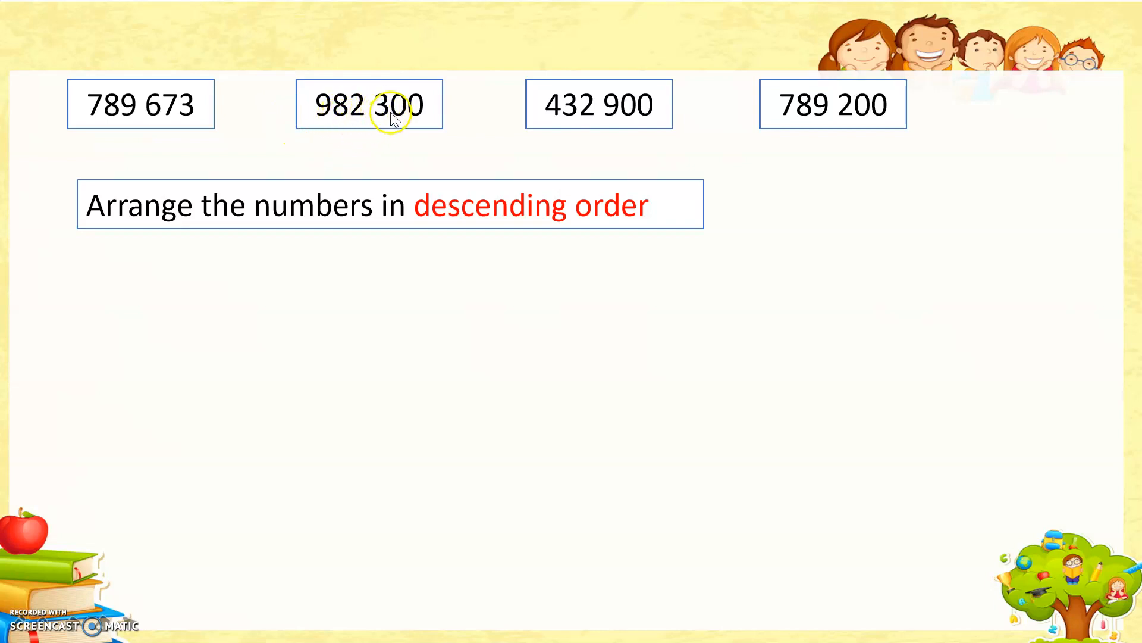
Arrange the cards in a descending row: 982 300, 789 673, 789 200, 432 900.
drag(369, 105, 243, 200)
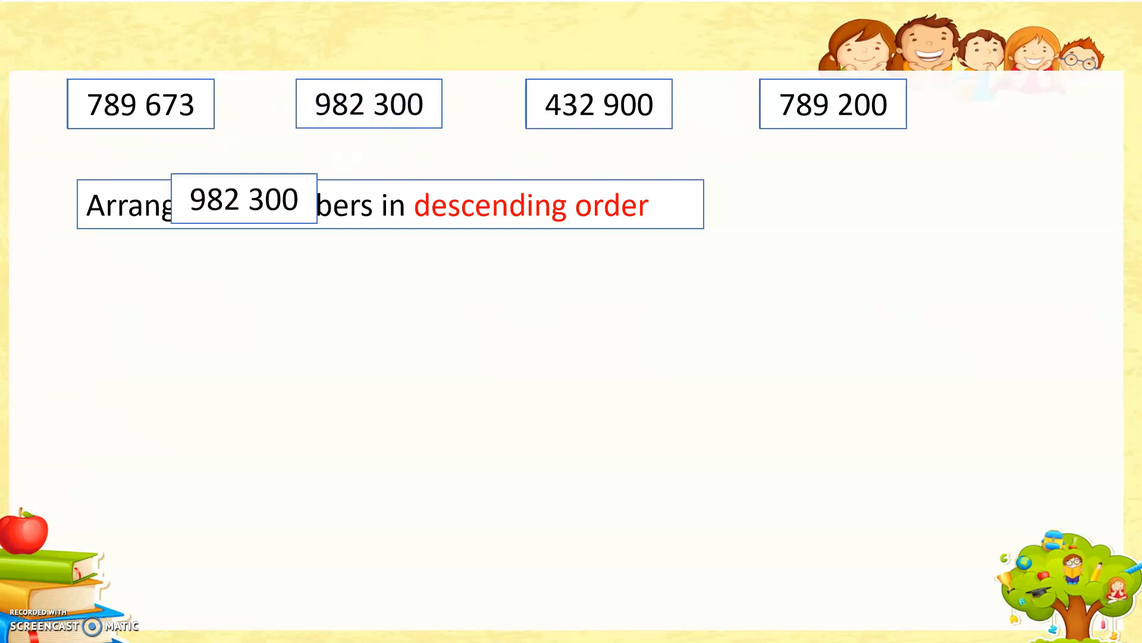
drag(243, 200, 93, 310)
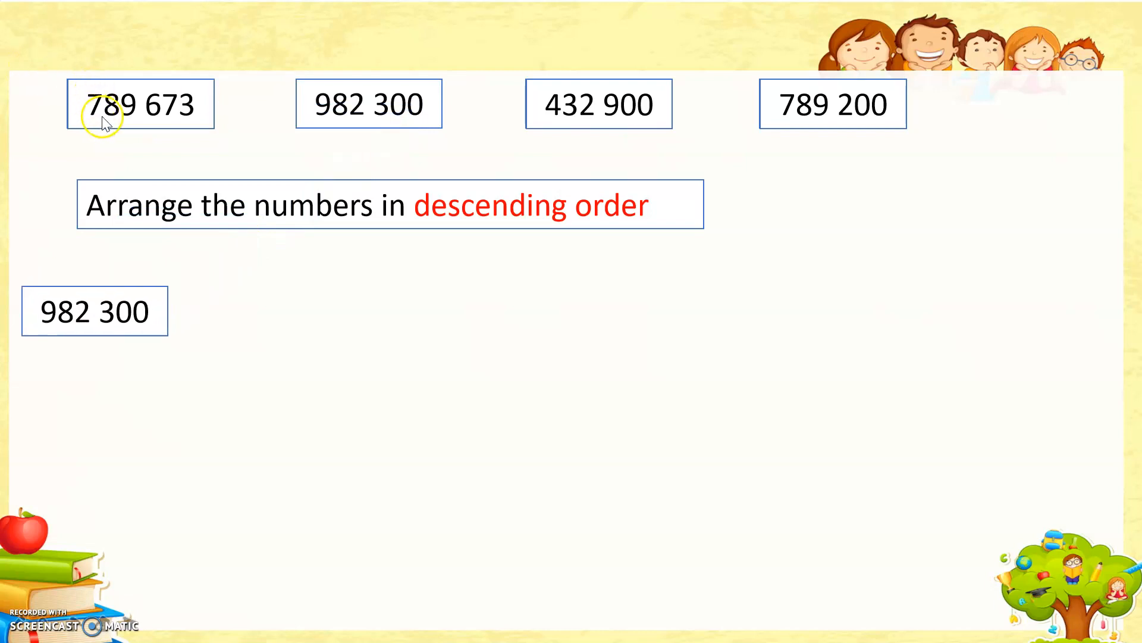
mouse_move(168, 117)
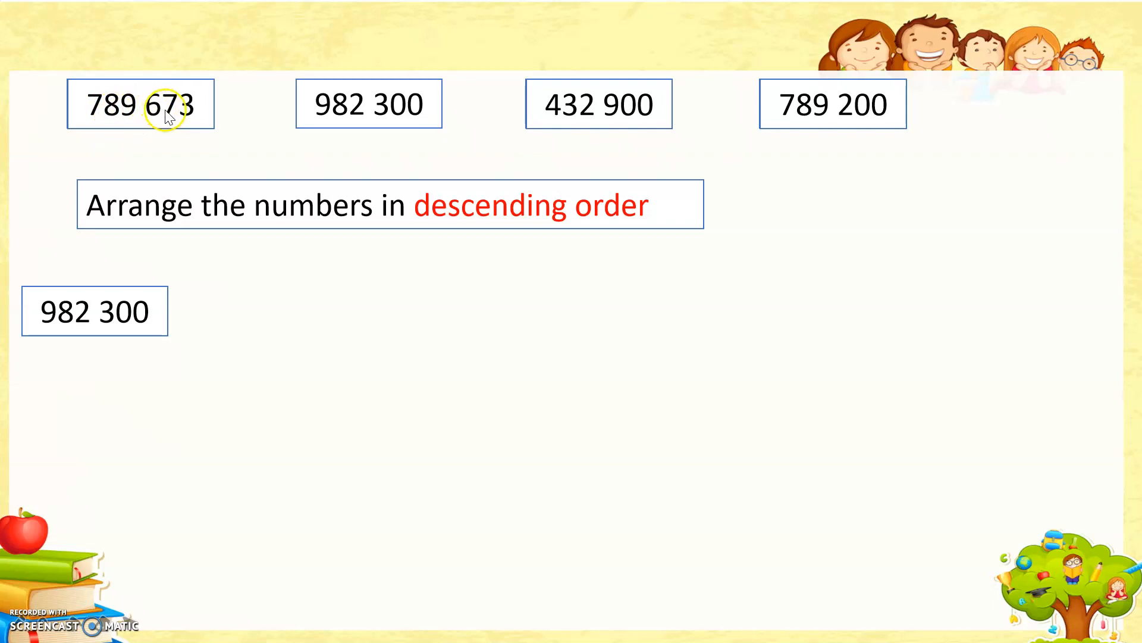
mouse_move(257, 101)
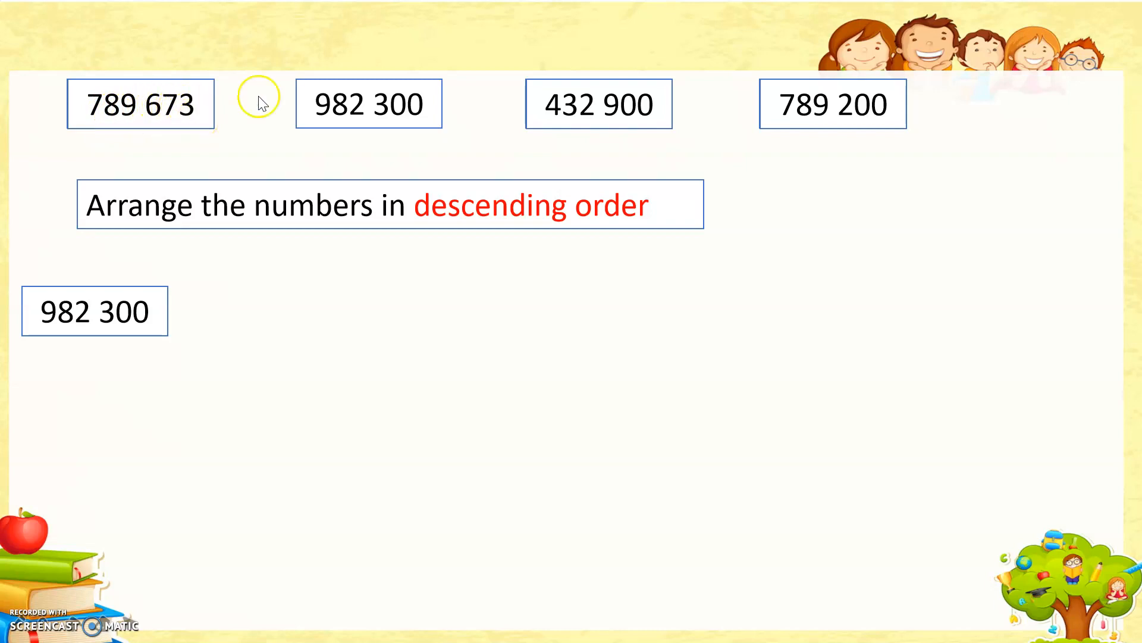
mouse_move(809, 113)
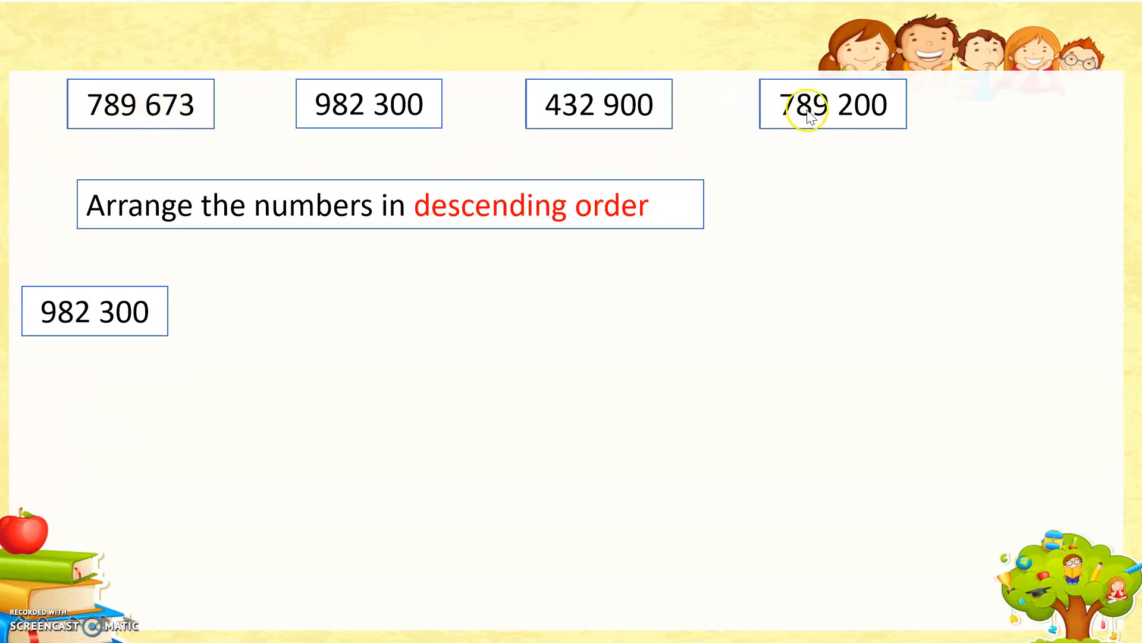
mouse_move(892, 107)
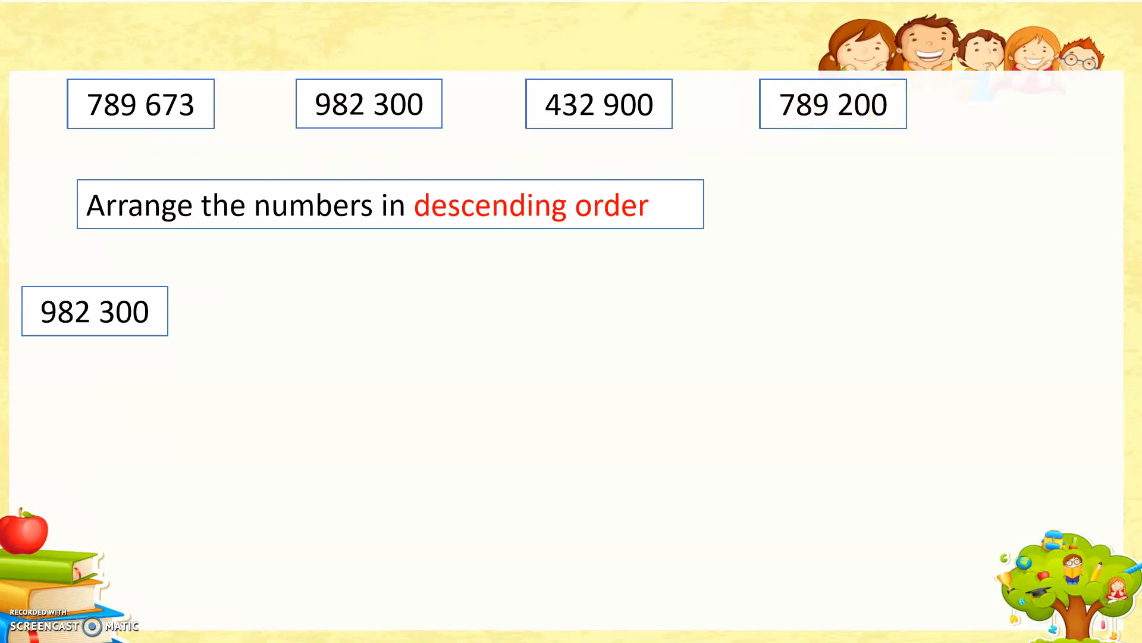
mouse_move(180, 69)
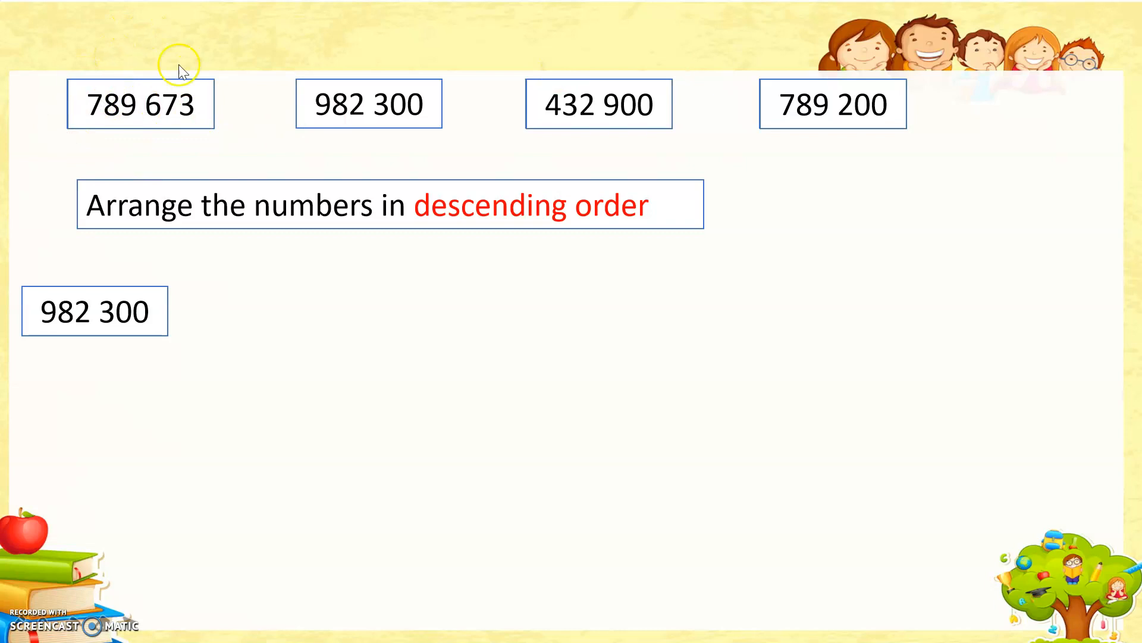
drag(141, 104, 194, 192)
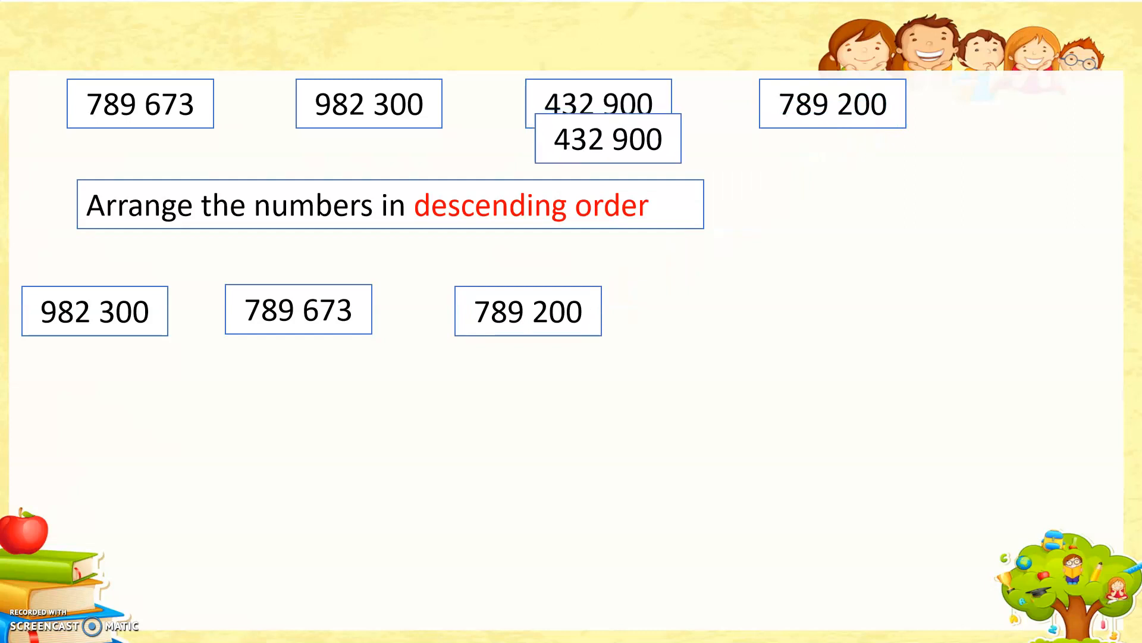
drag(608, 138, 764, 306)
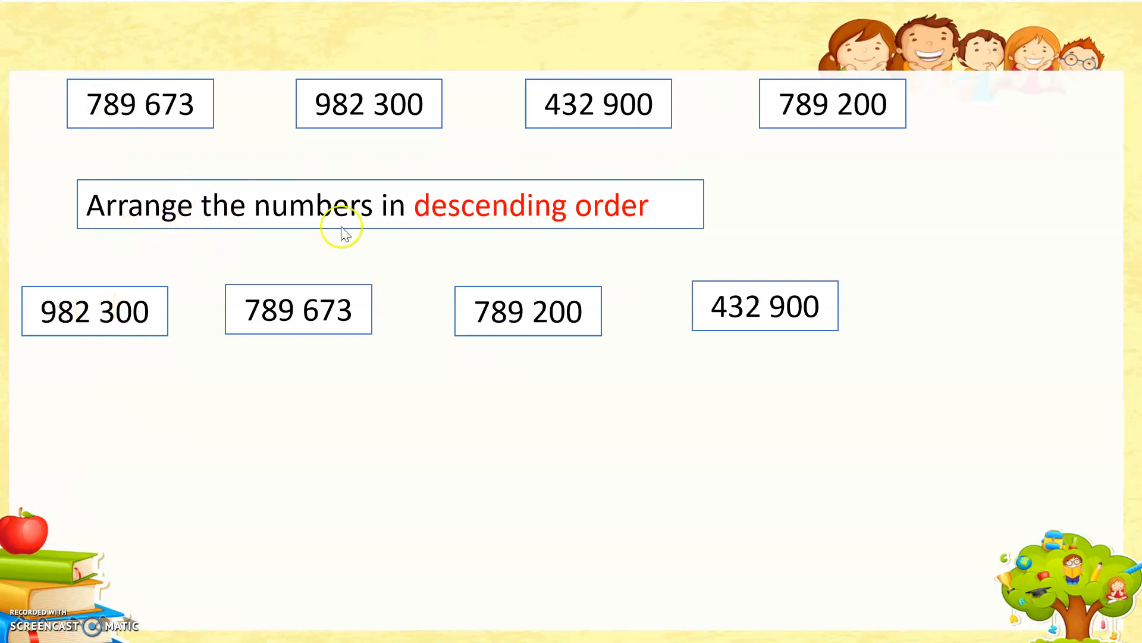
mouse_move(780, 276)
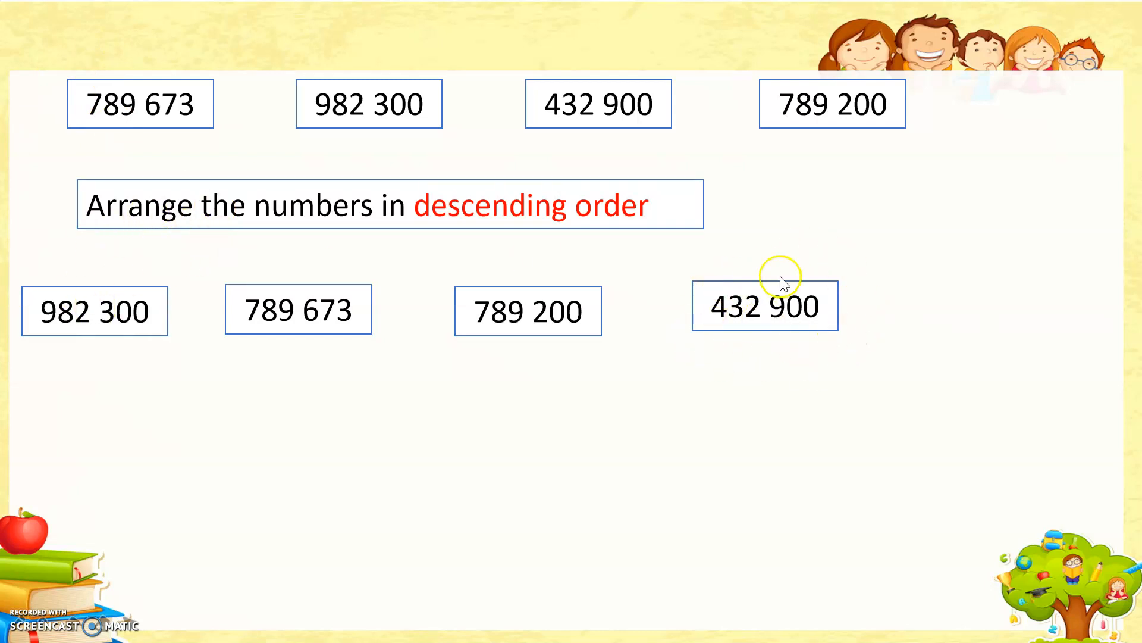